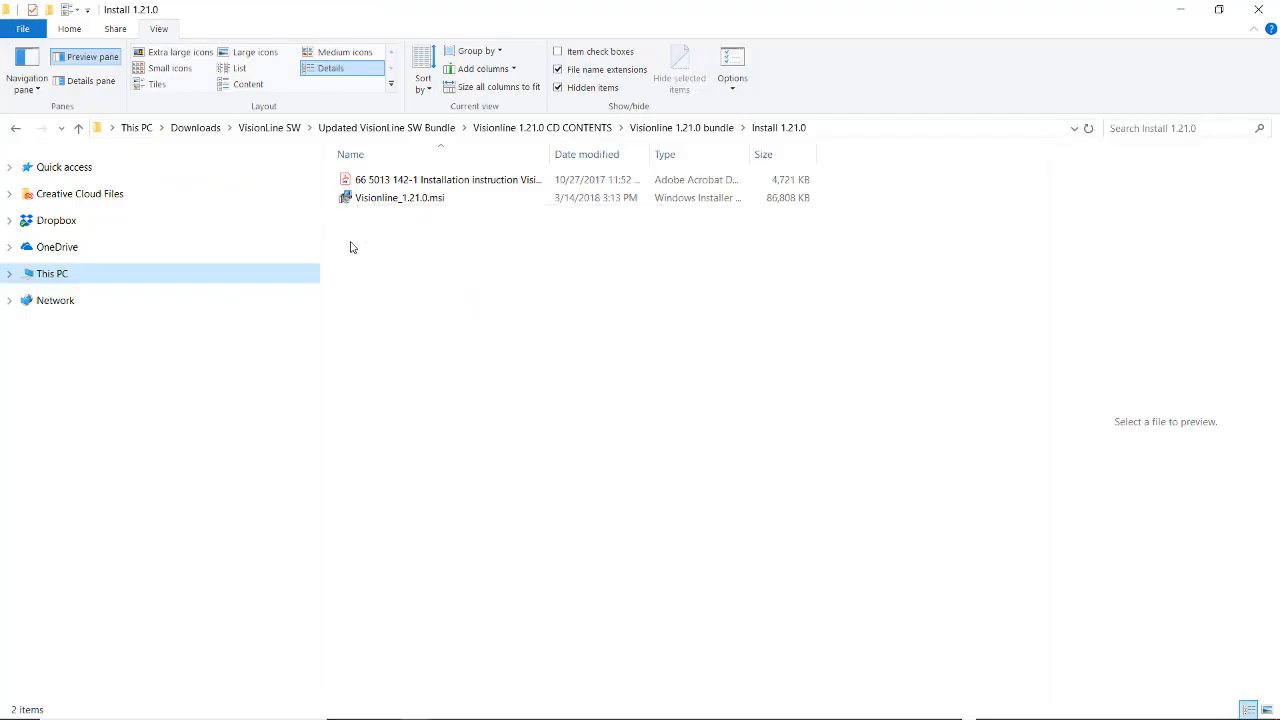
- Run Visionline_1.21.0.msi with default folders and features, entering the service account credentials
double_click(399, 197)
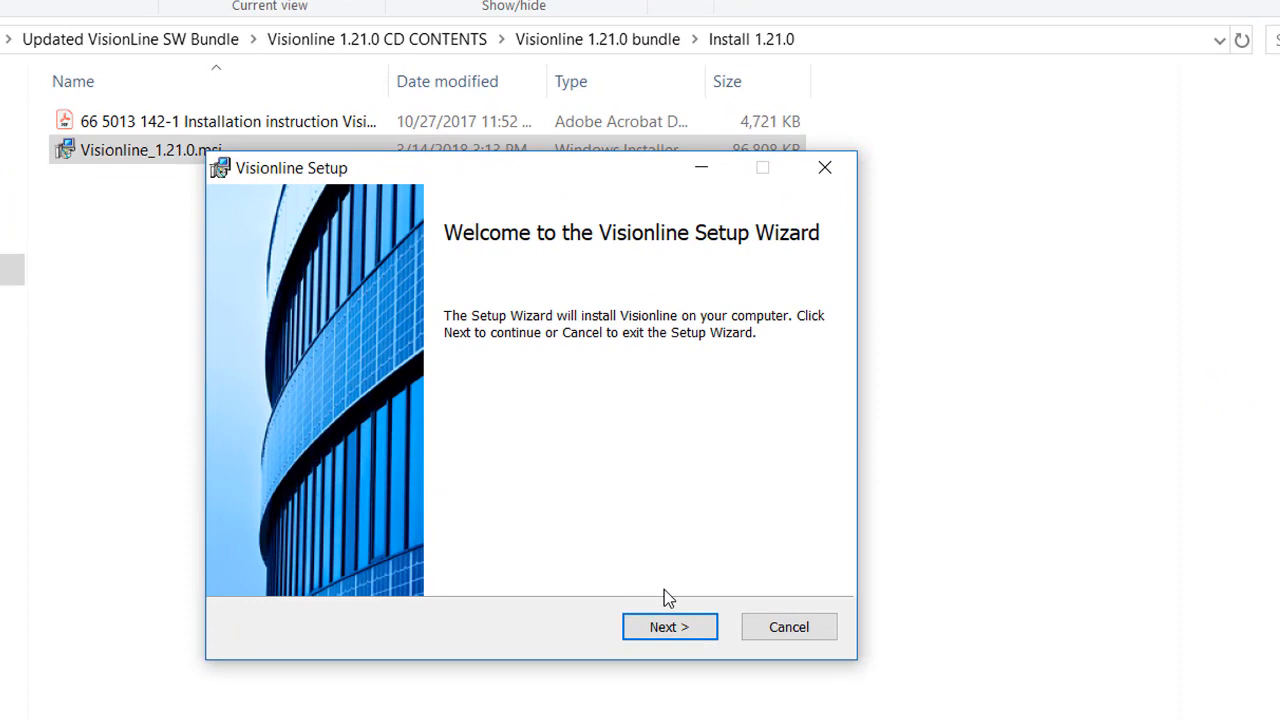
click(669, 626)
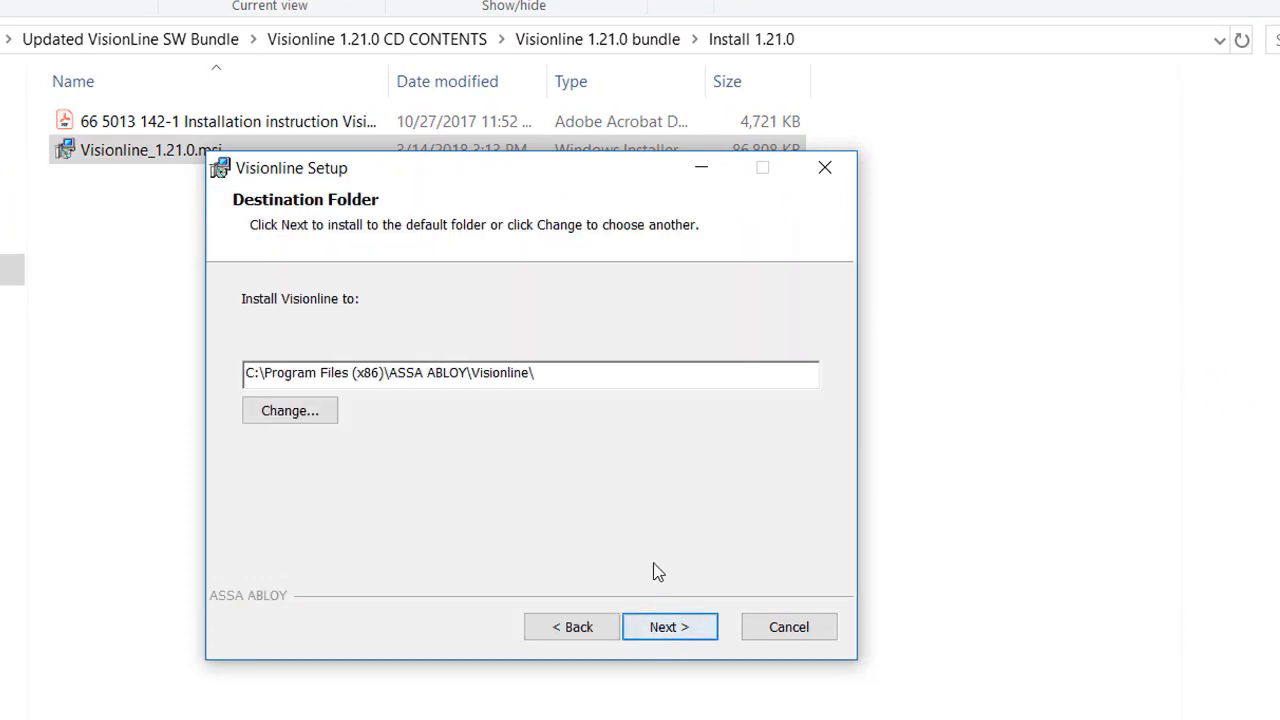
click(669, 626)
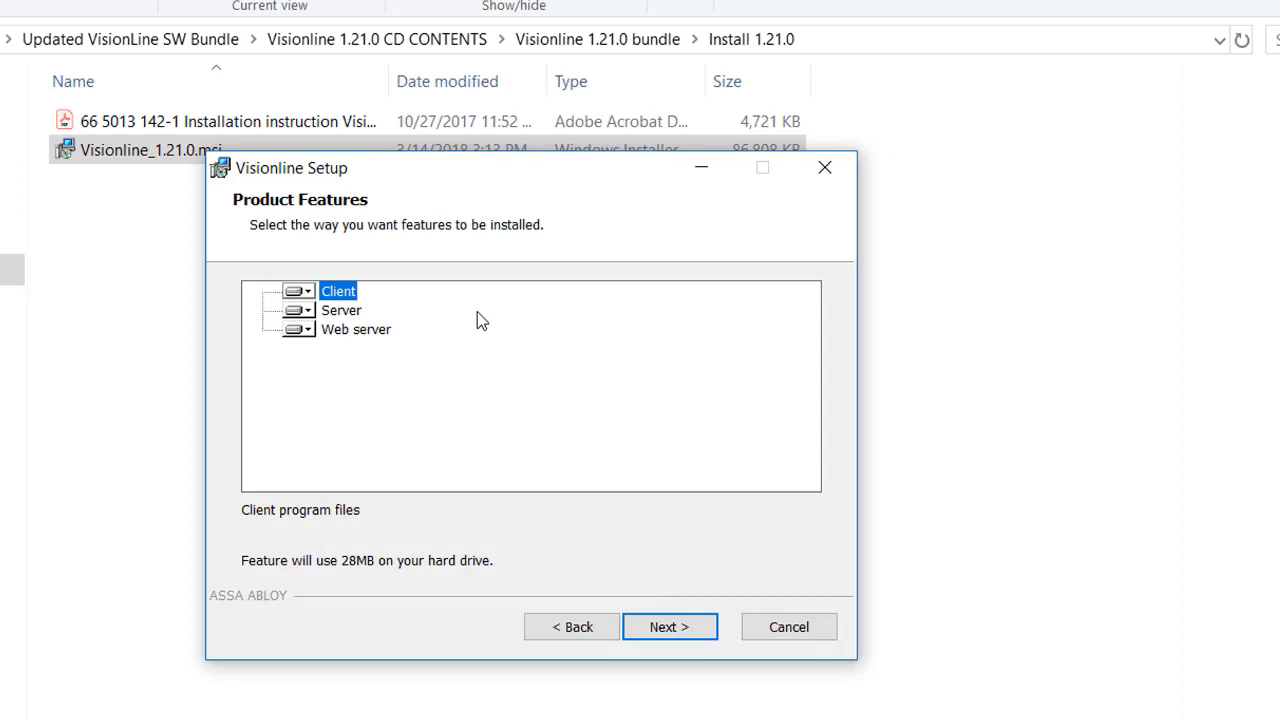
mouse_move(476, 326)
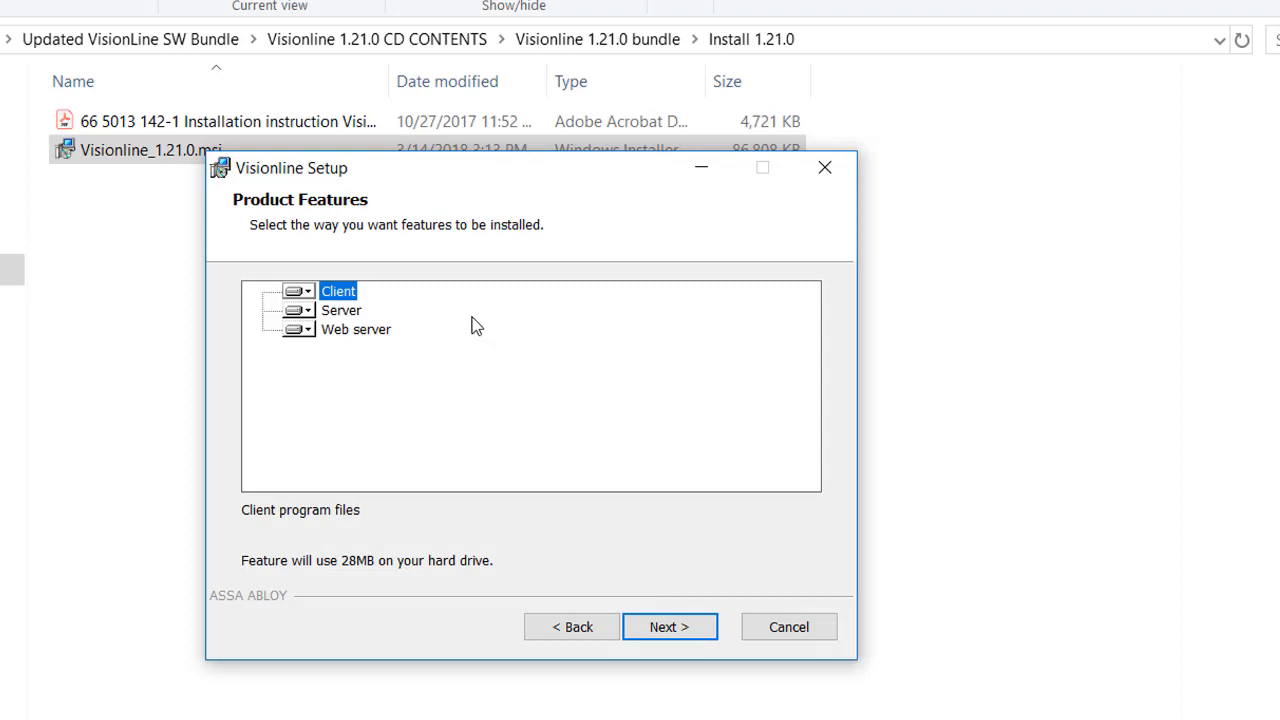
click(668, 627)
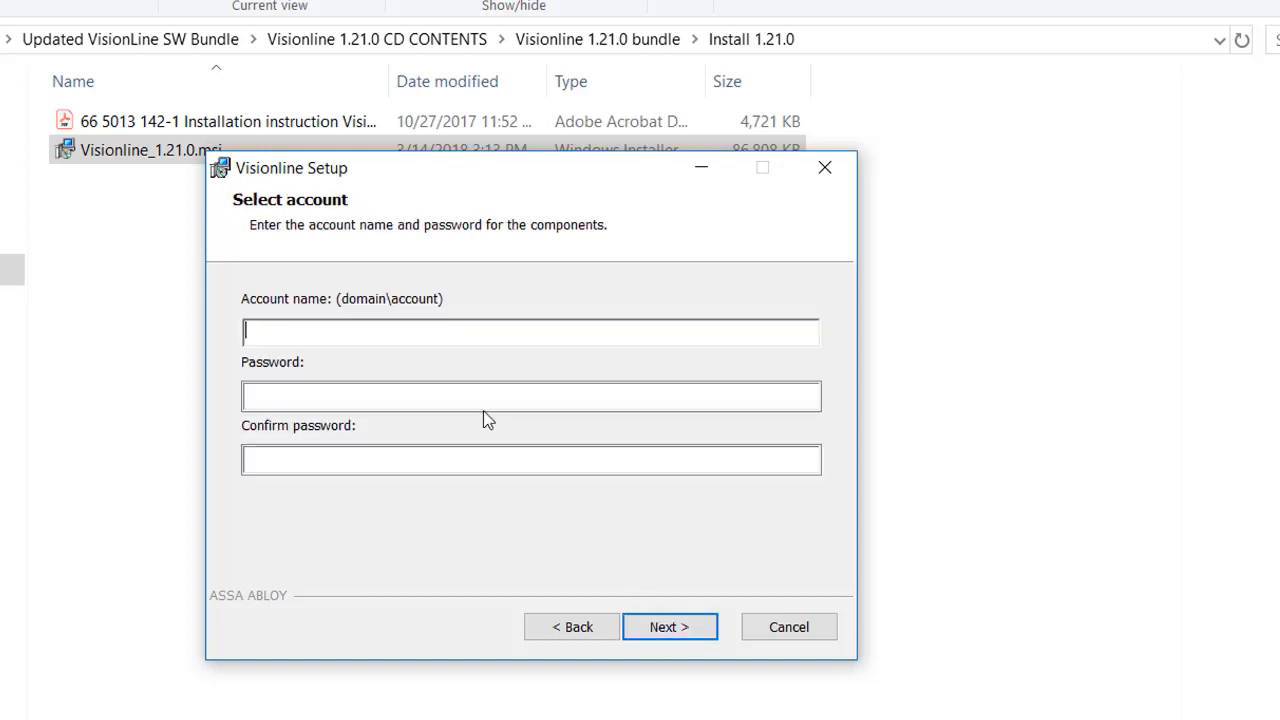
mouse_move(291, 333)
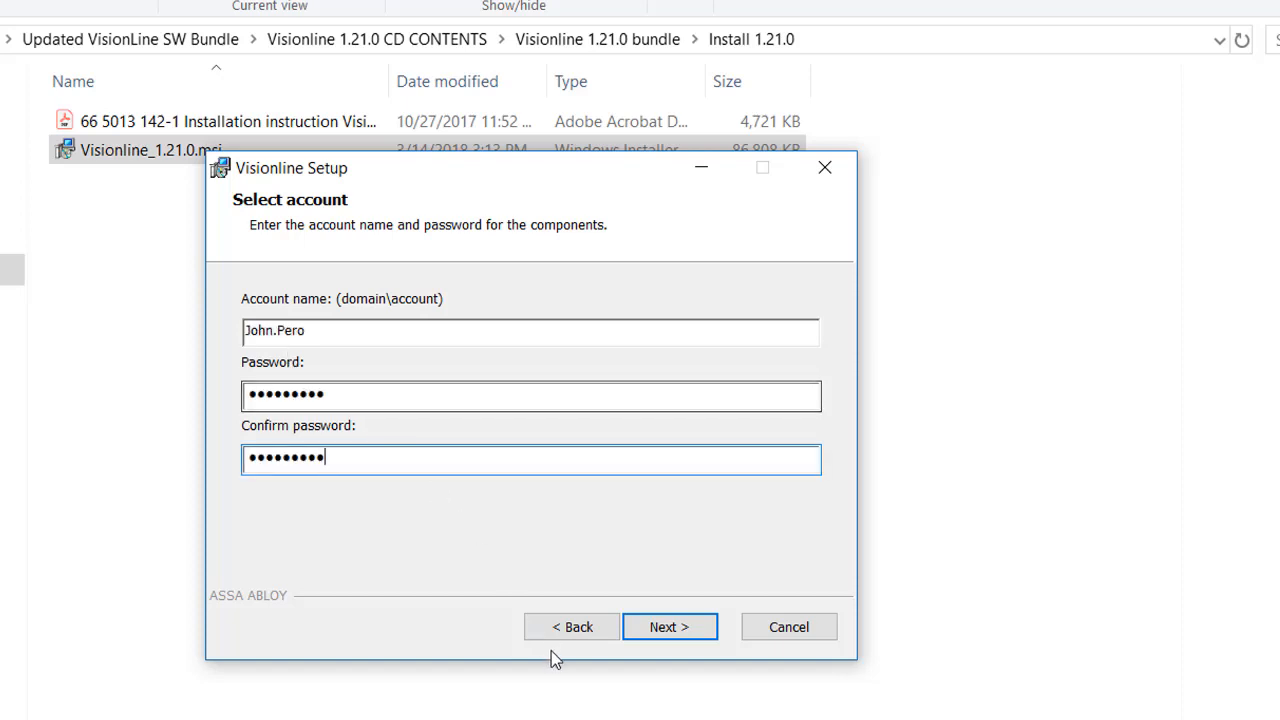
click(669, 627)
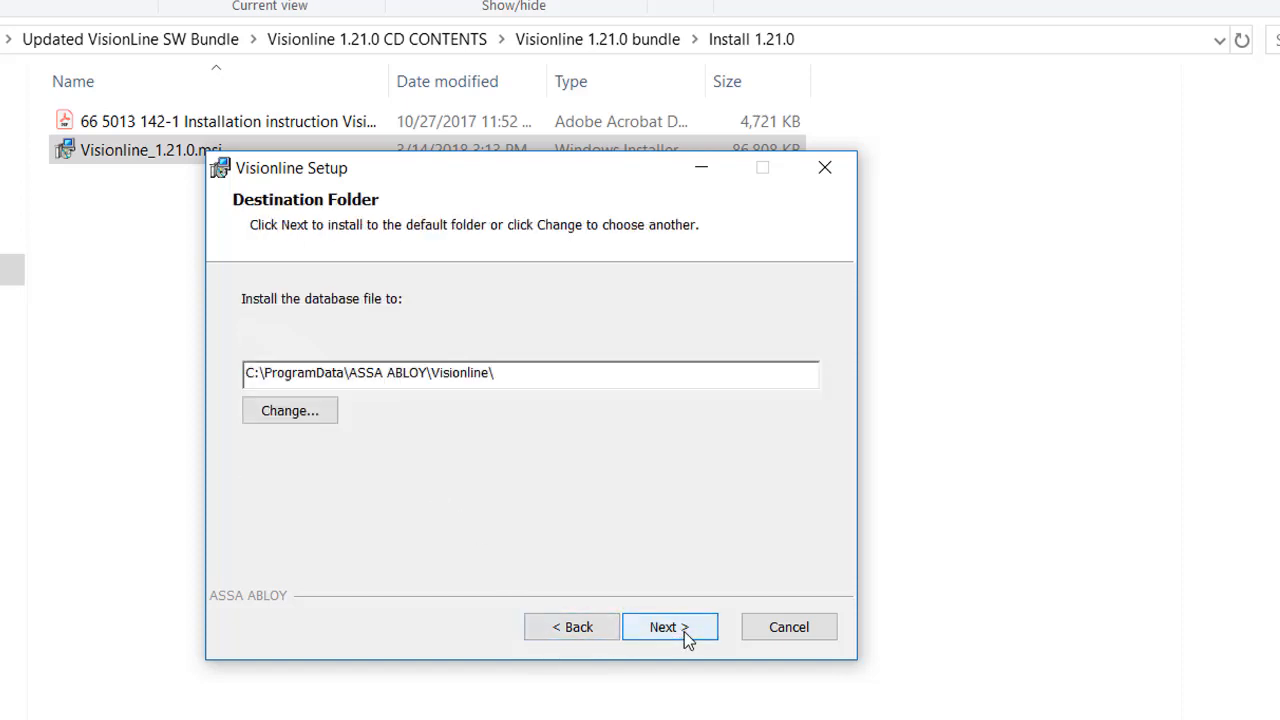
mouse_move(510, 477)
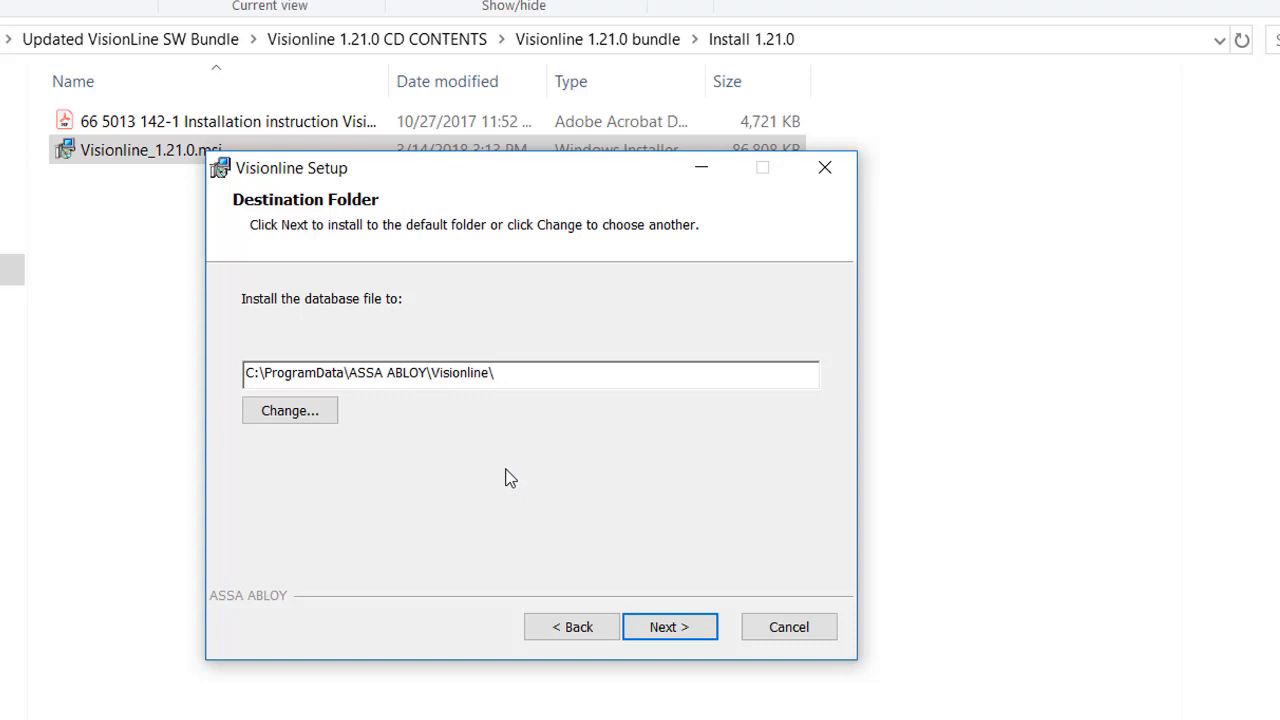
click(669, 626)
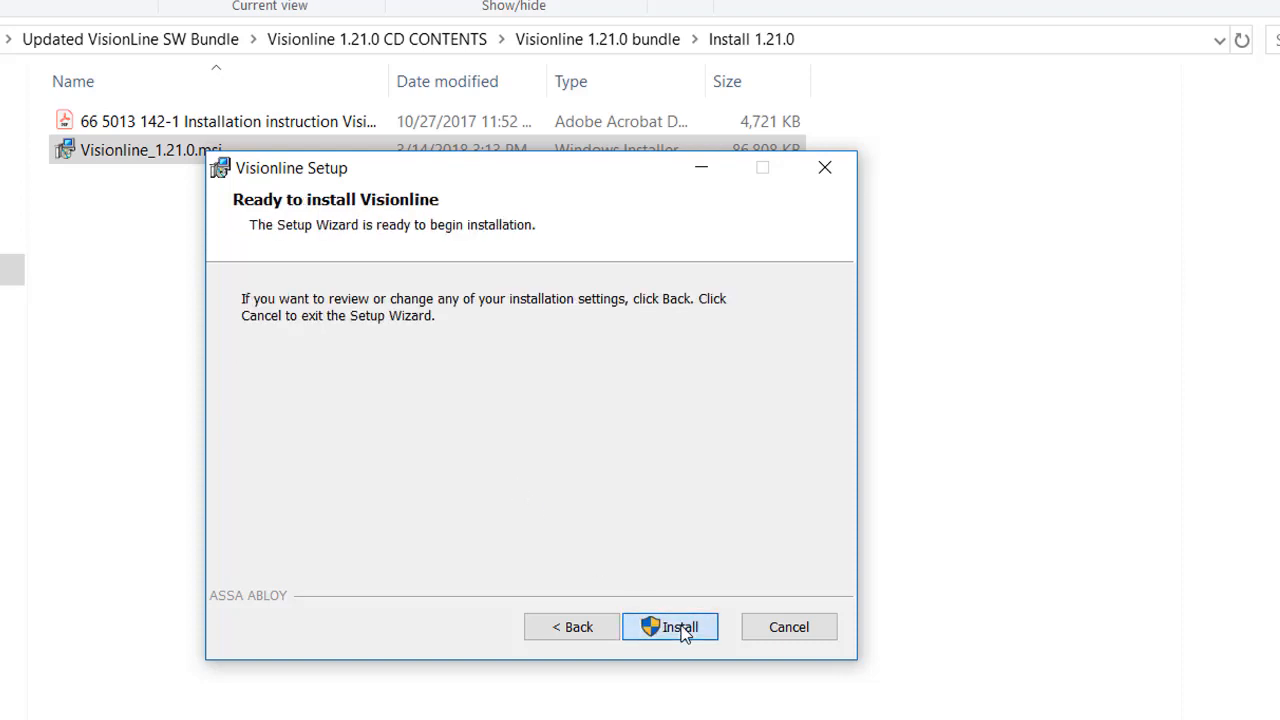
click(669, 627)
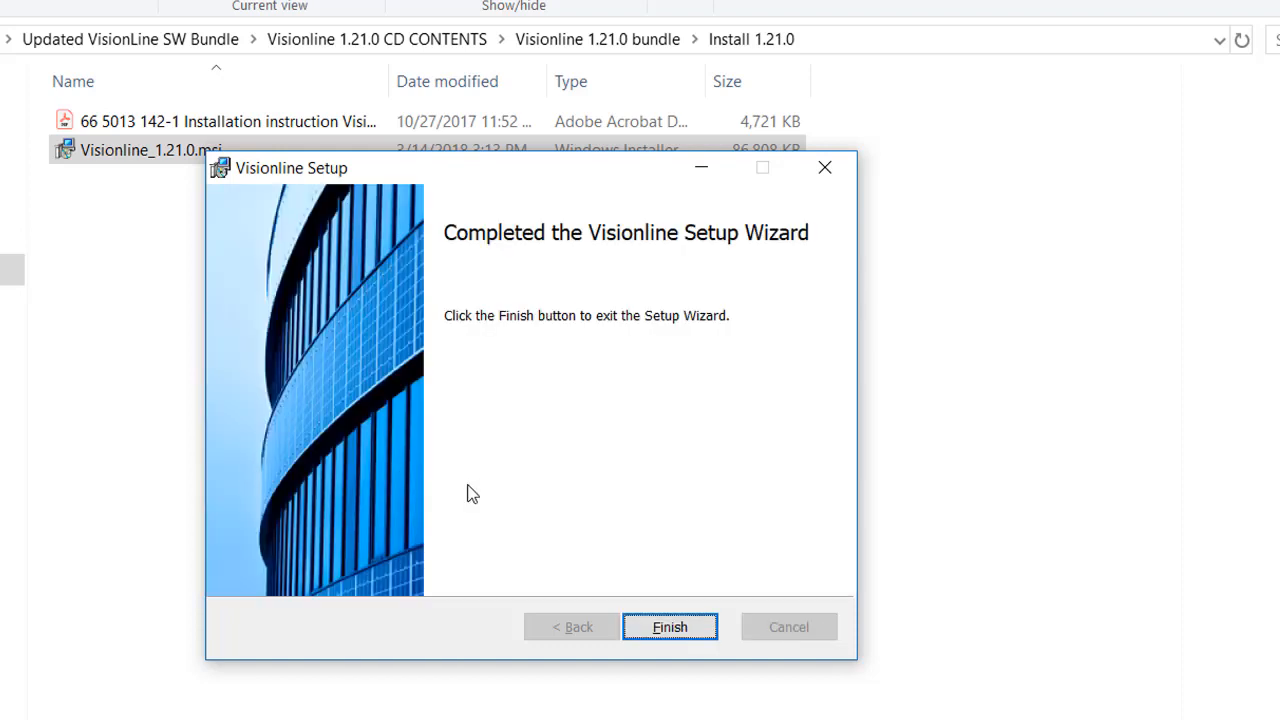
mouse_move(462, 468)
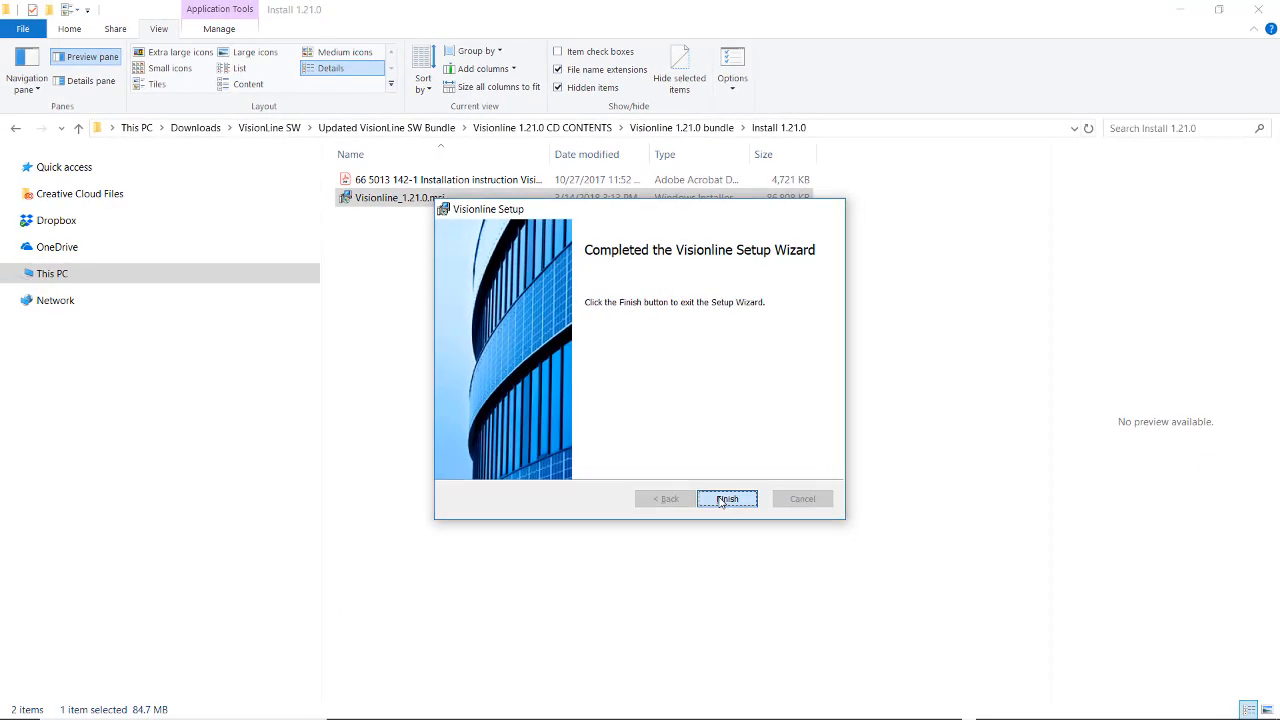
- Finish the completed Visionline Setup wizard
click(727, 498)
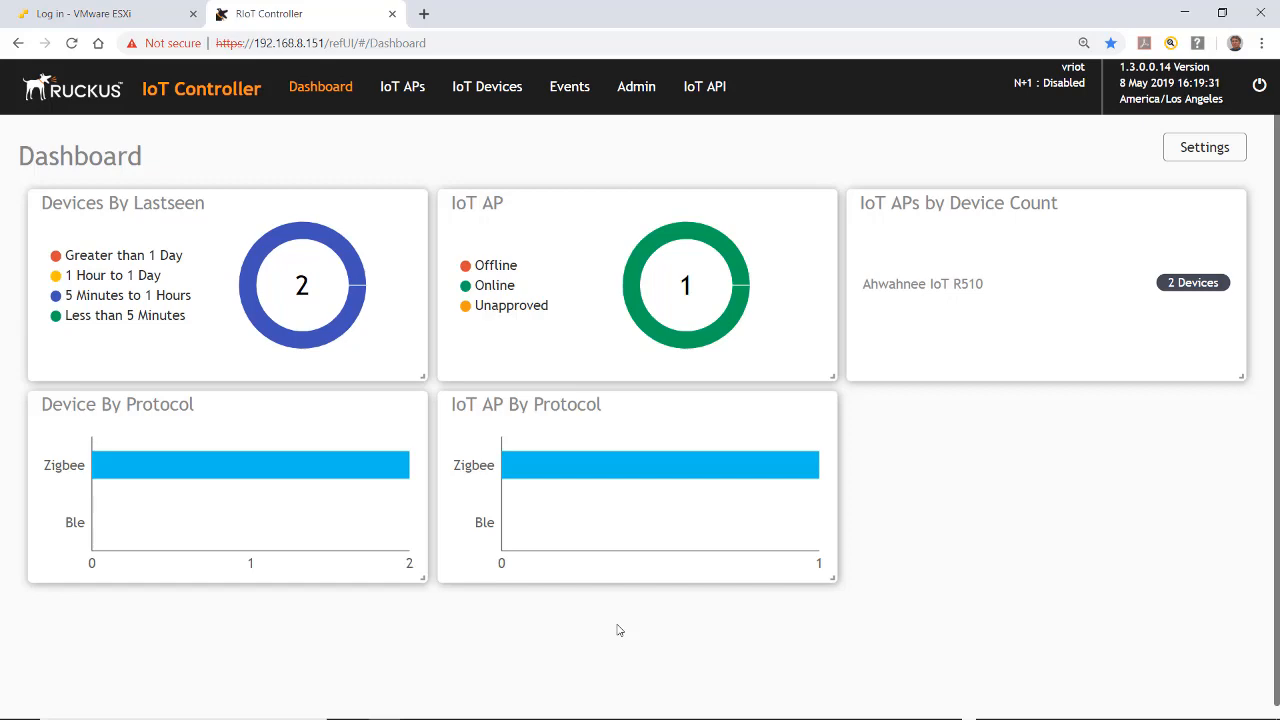
mouse_move(611, 641)
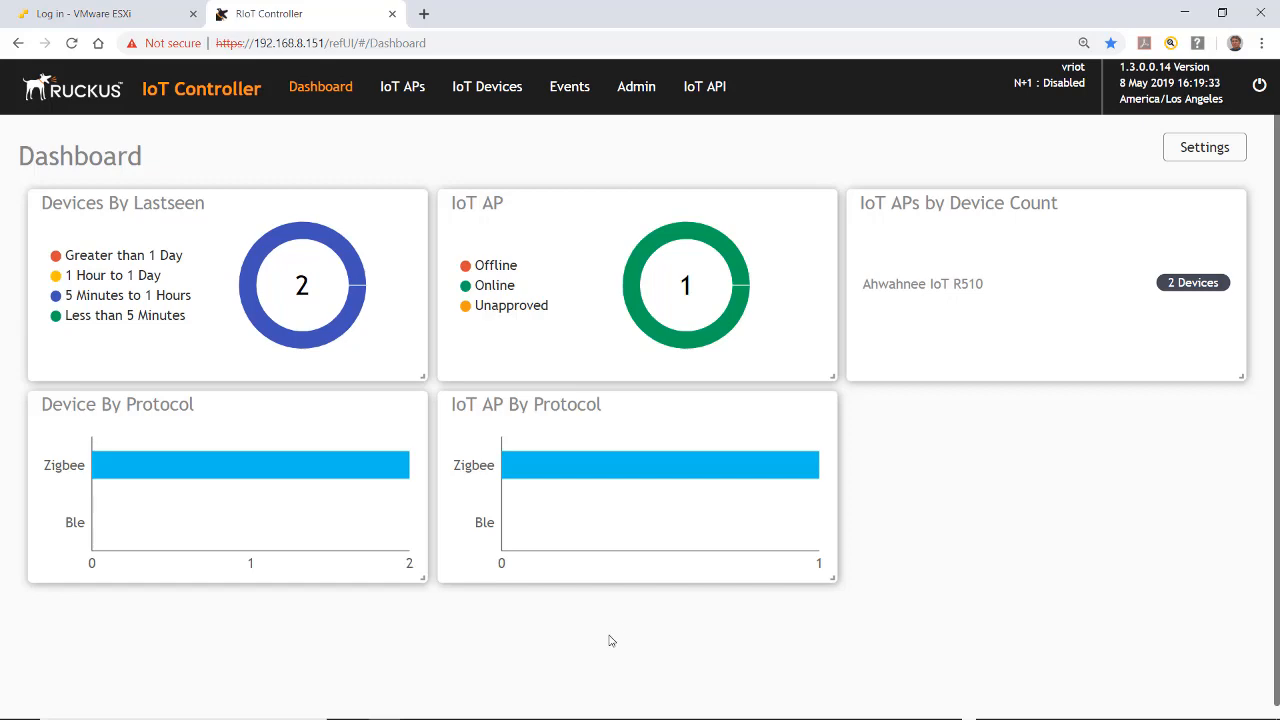
- Launch Component Services via 'dcom' and open My Computer's properties
text(dcom)
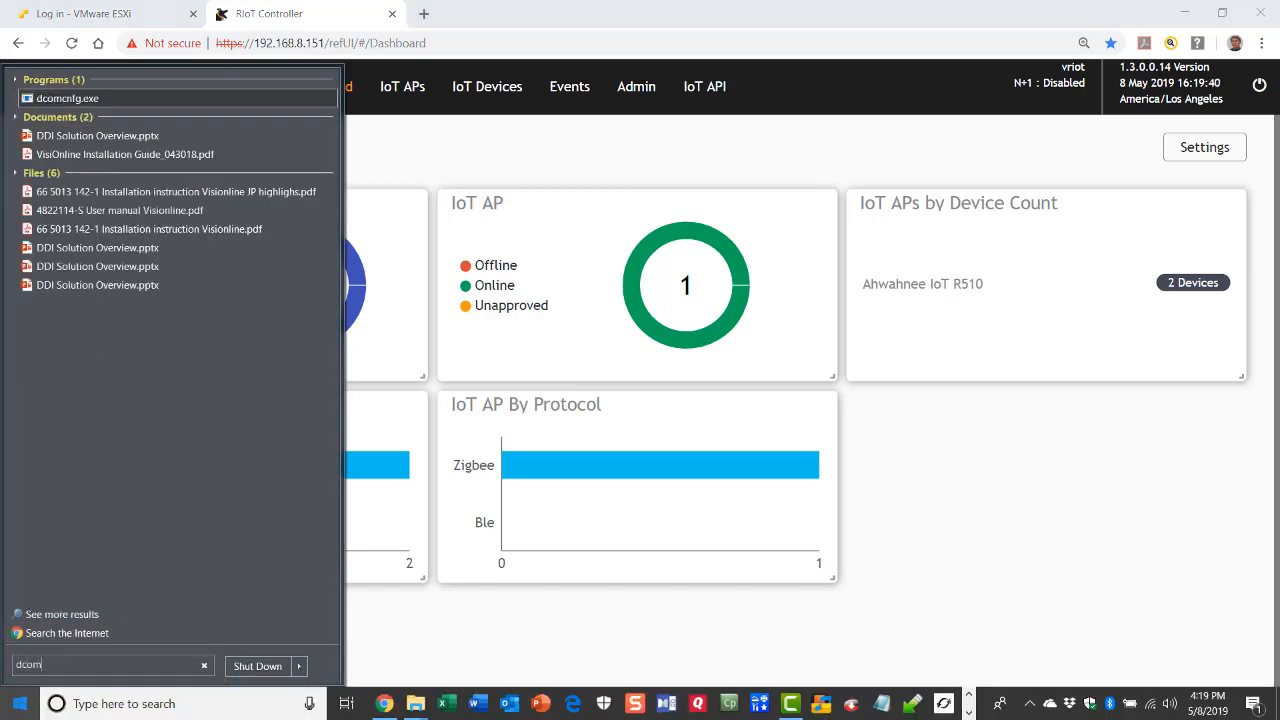
click(67, 98)
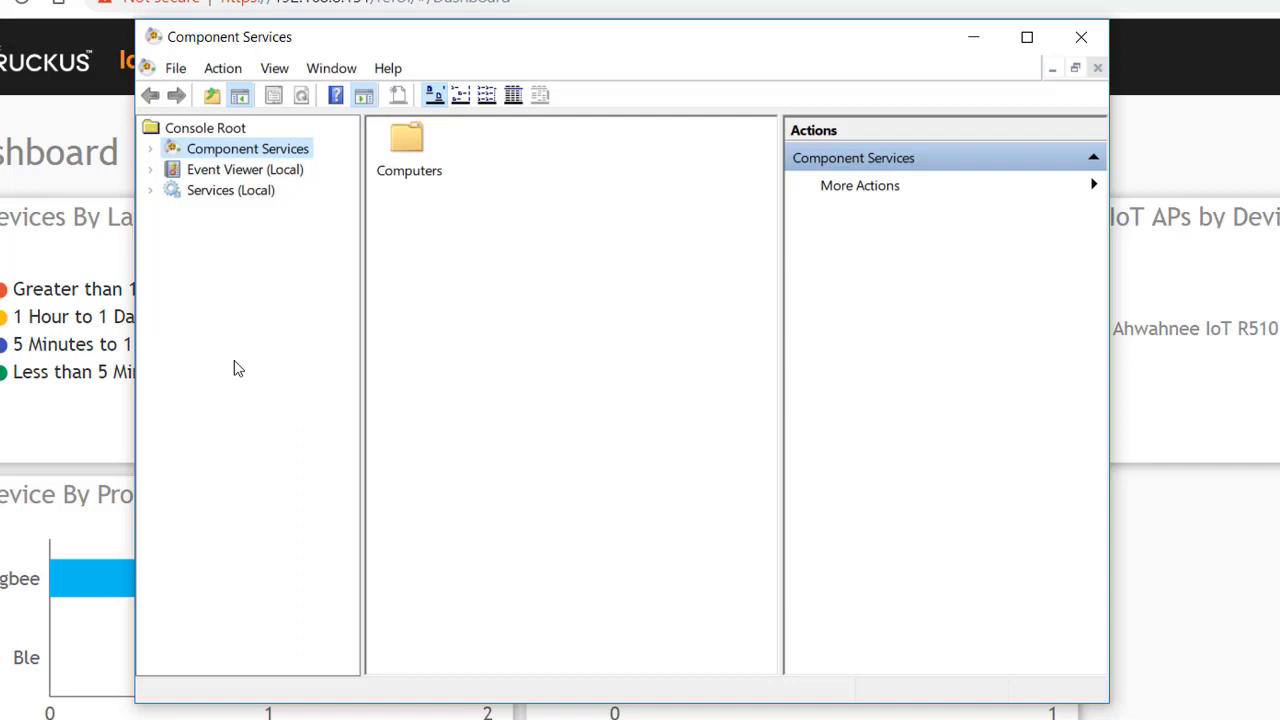
click(149, 148)
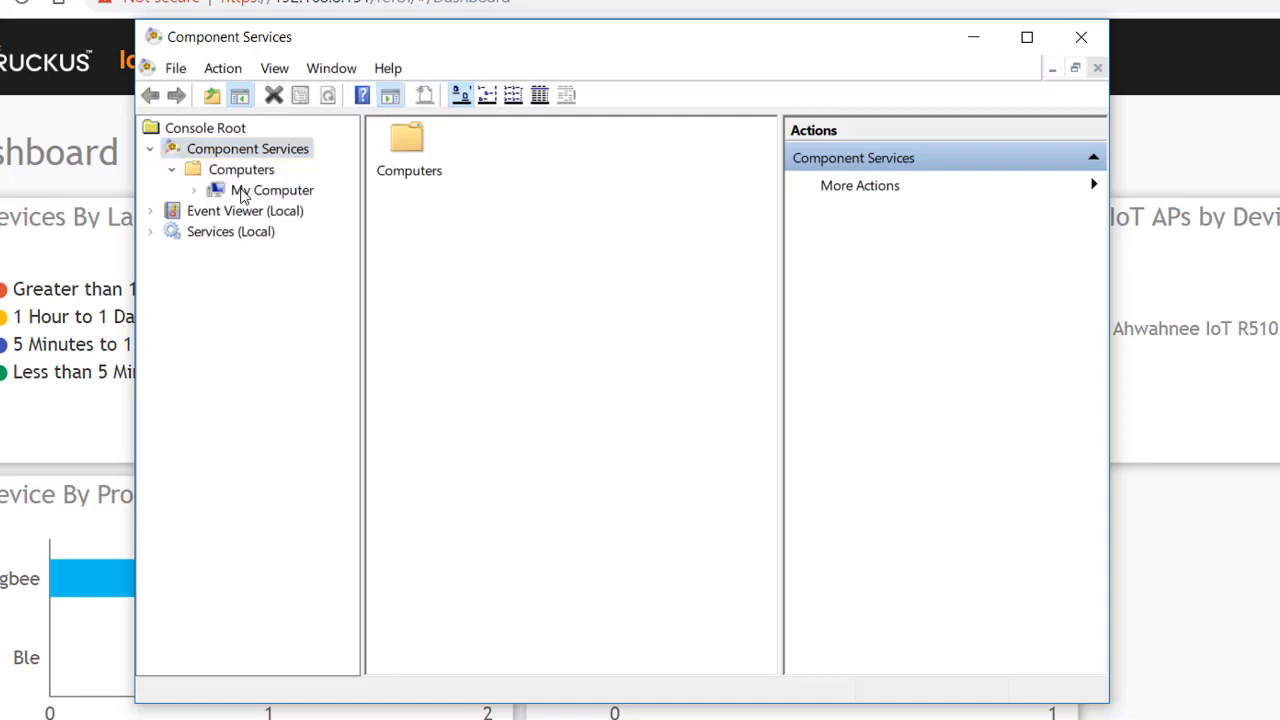
right_click(272, 190)
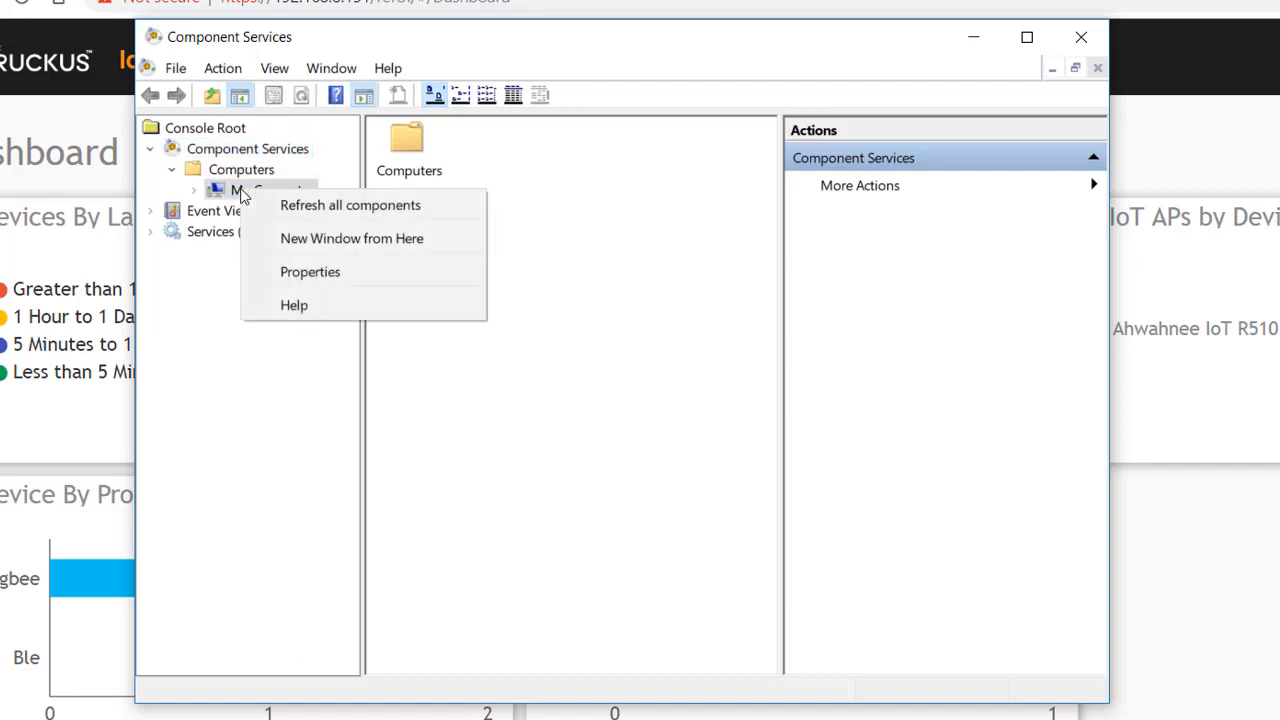
click(310, 271)
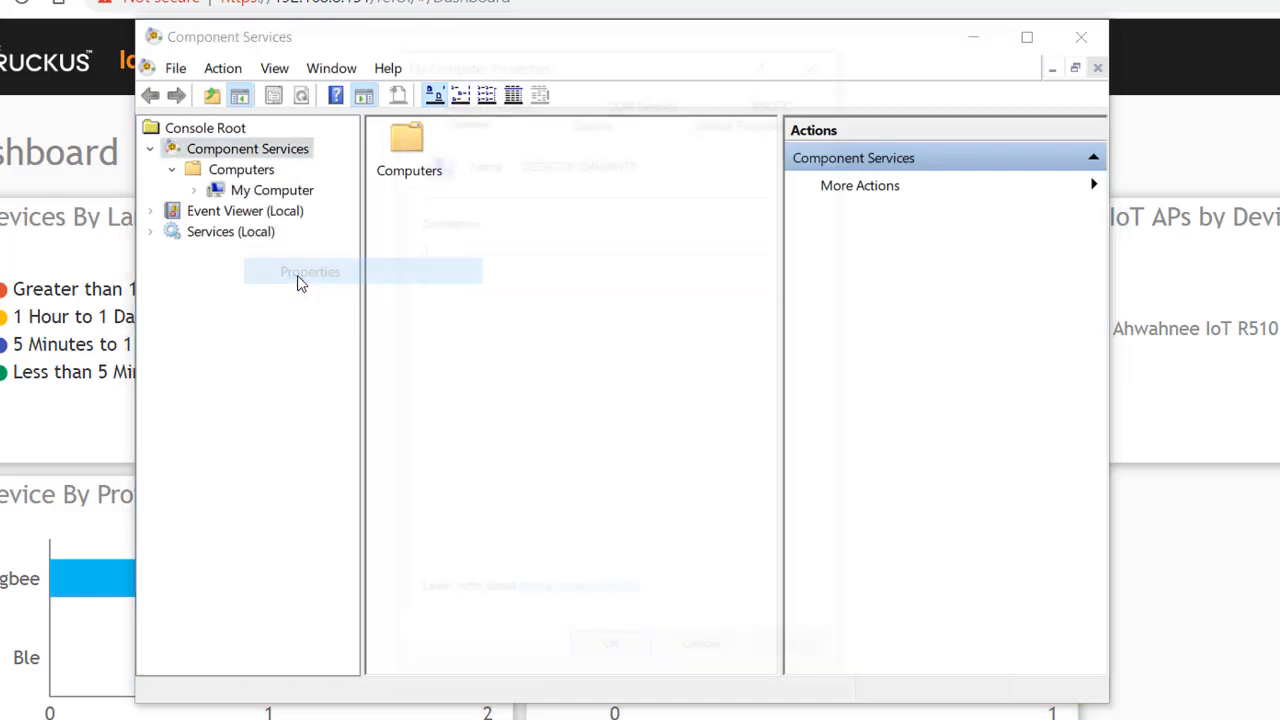
click(310, 271)
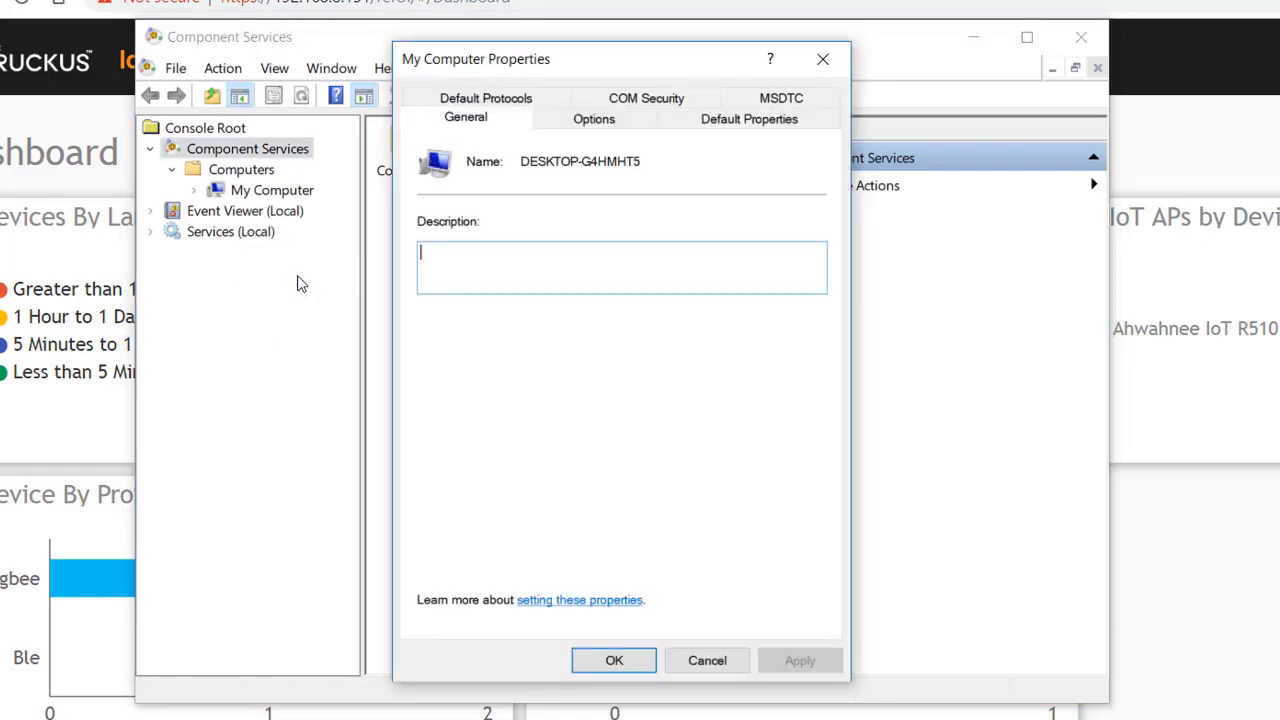
mouse_move(749, 119)
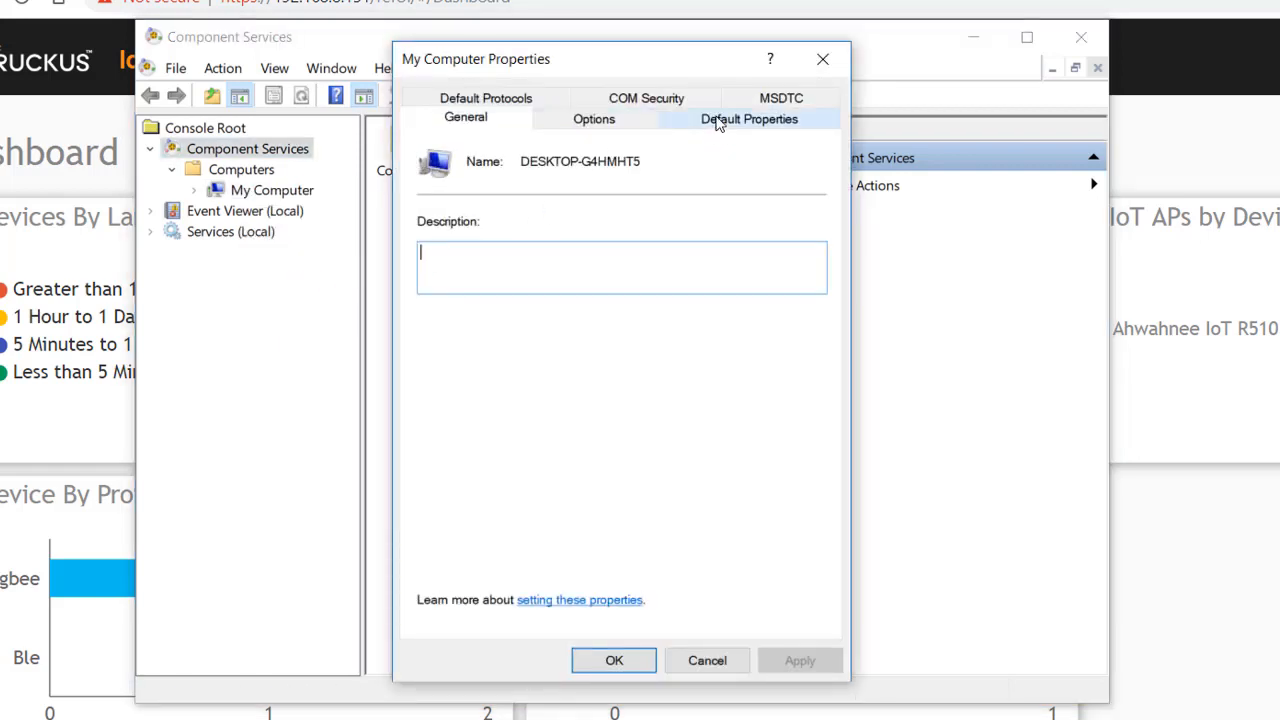
- Disable Distributed COM in Default Properties, accept the machine-wide warning, and close Component Services
click(749, 119)
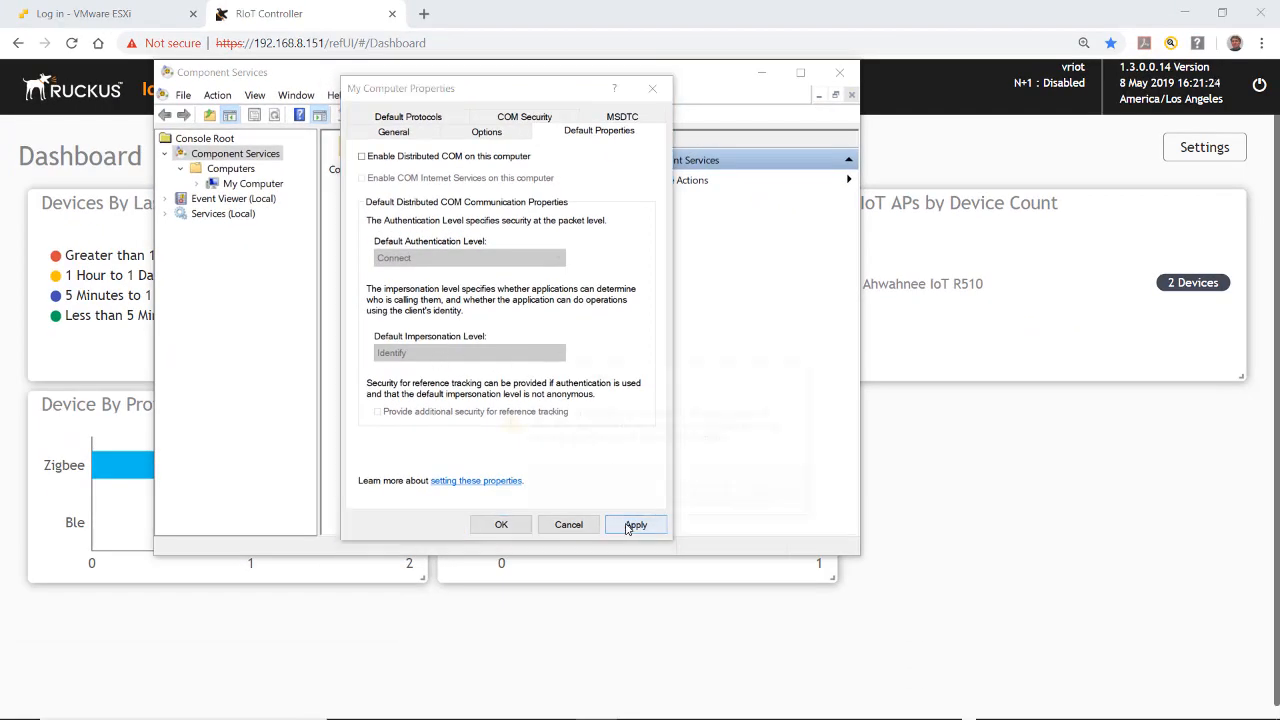
click(636, 524)
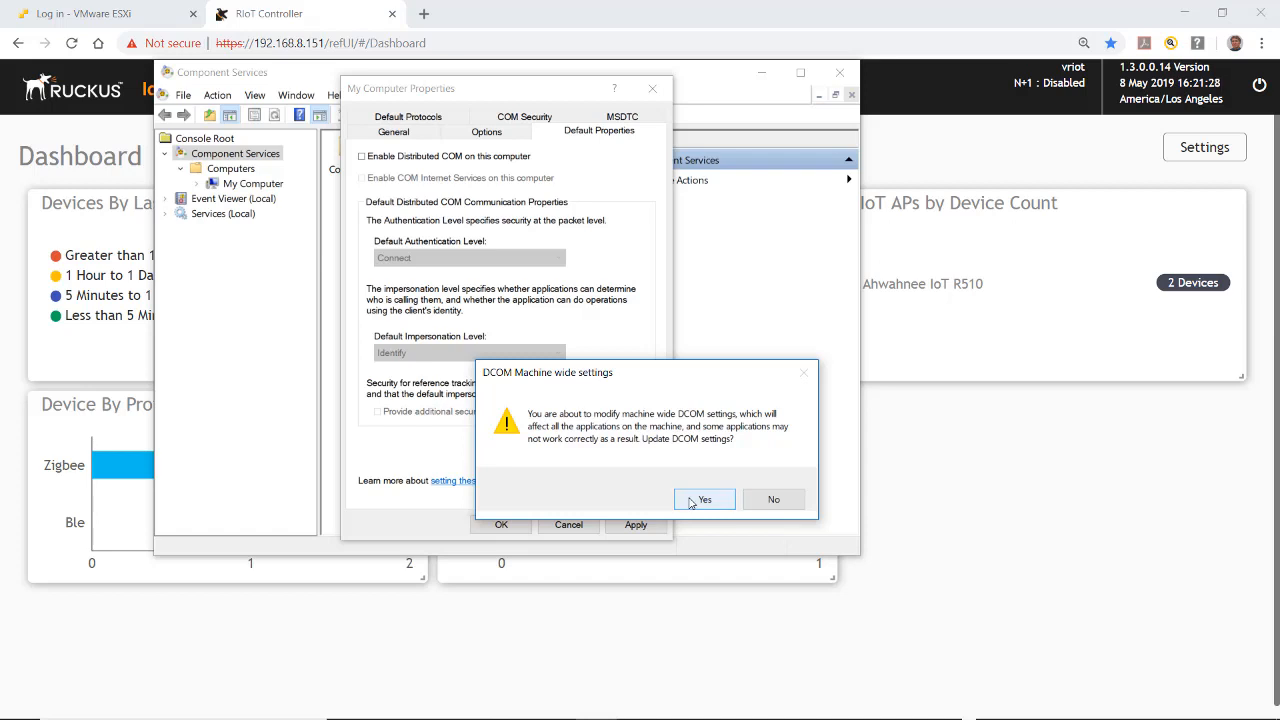
click(704, 499)
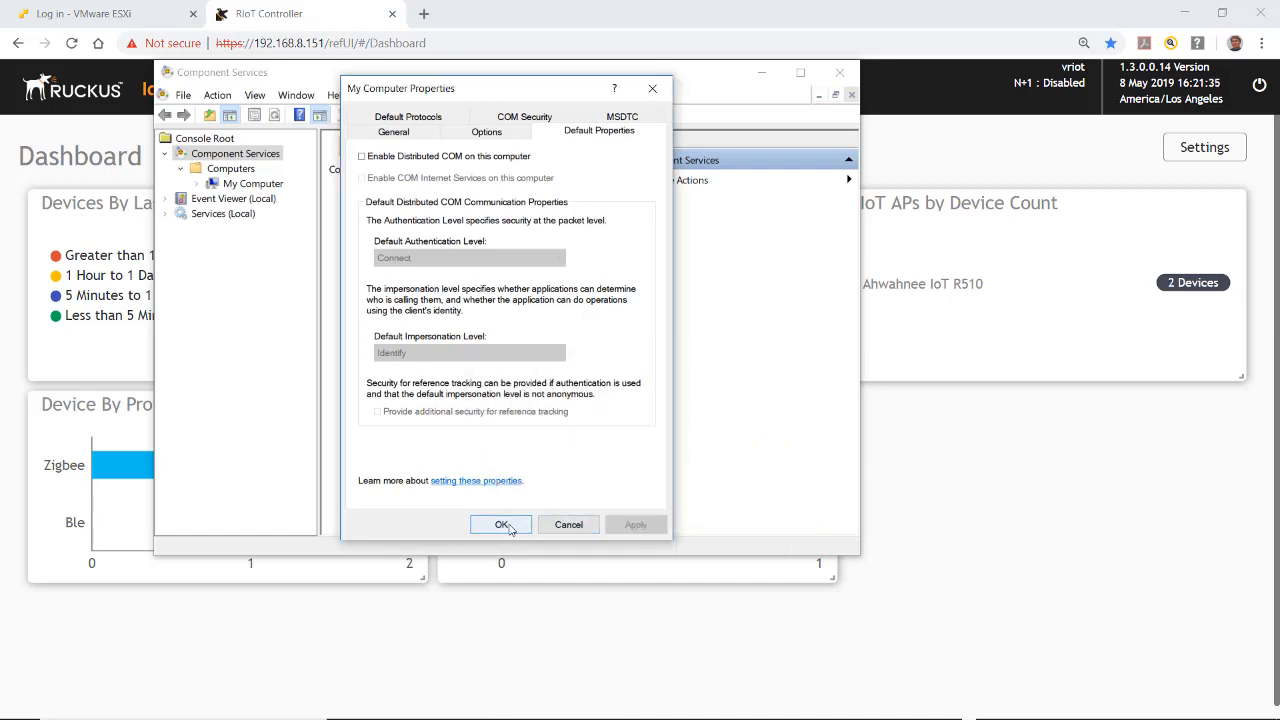
click(501, 524)
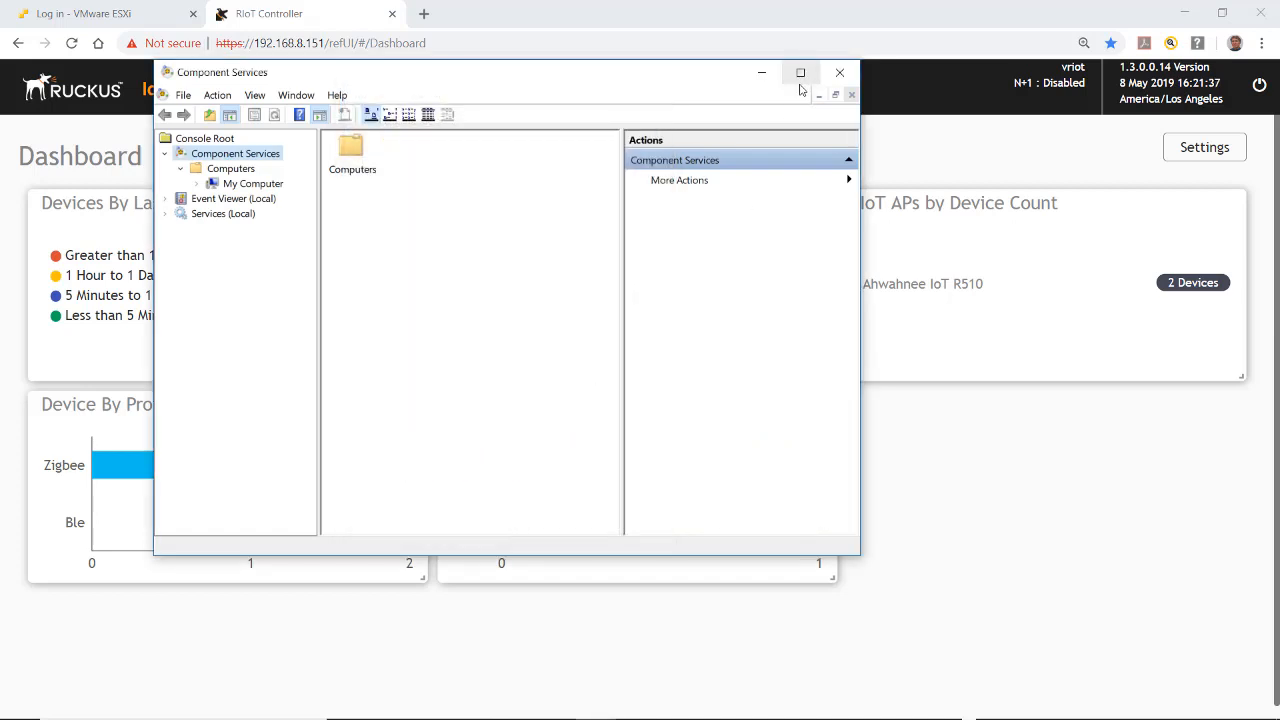
click(840, 72)
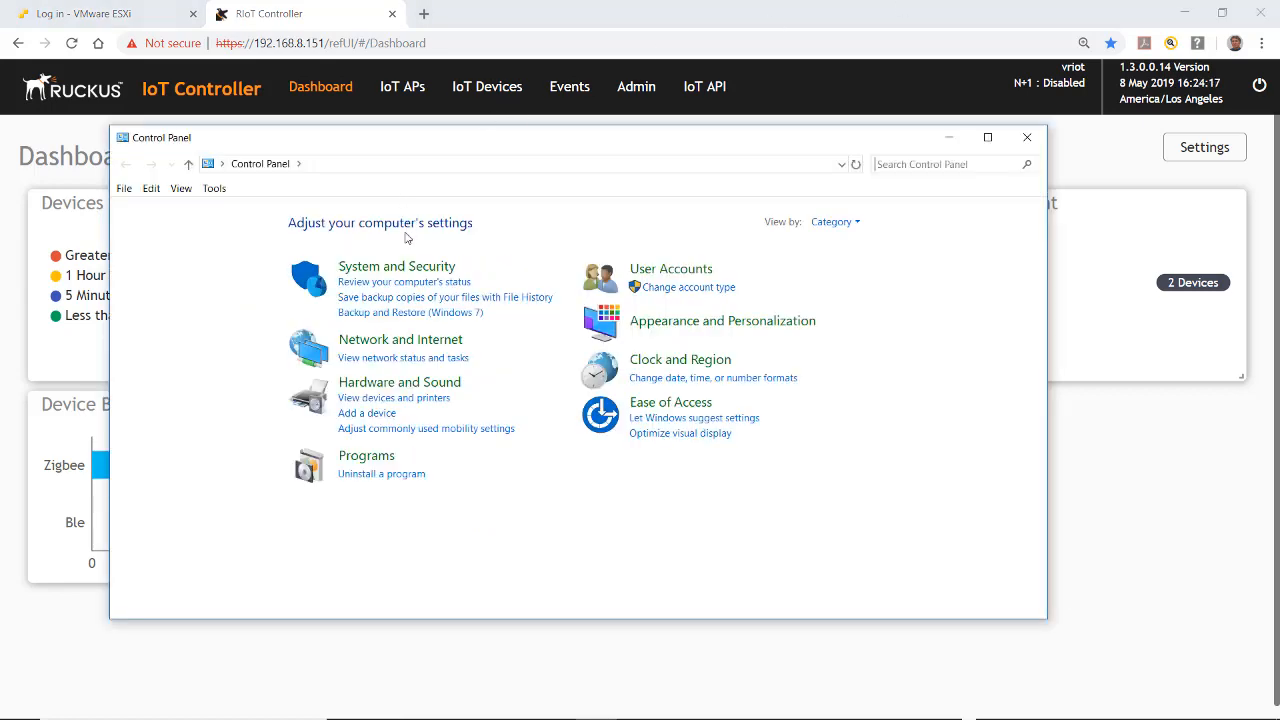
- Go to System and Security > Administrative Tools and select Windows Defender Firewall with Advanced Security
click(396, 266)
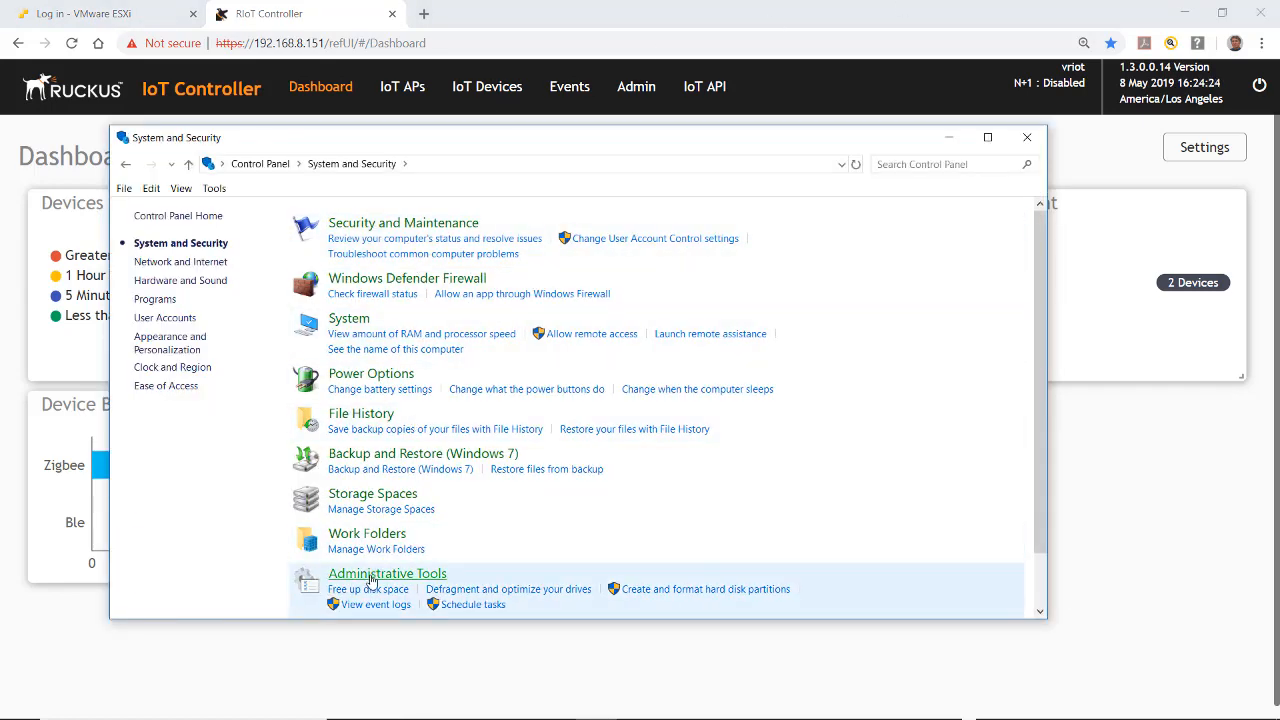
click(387, 573)
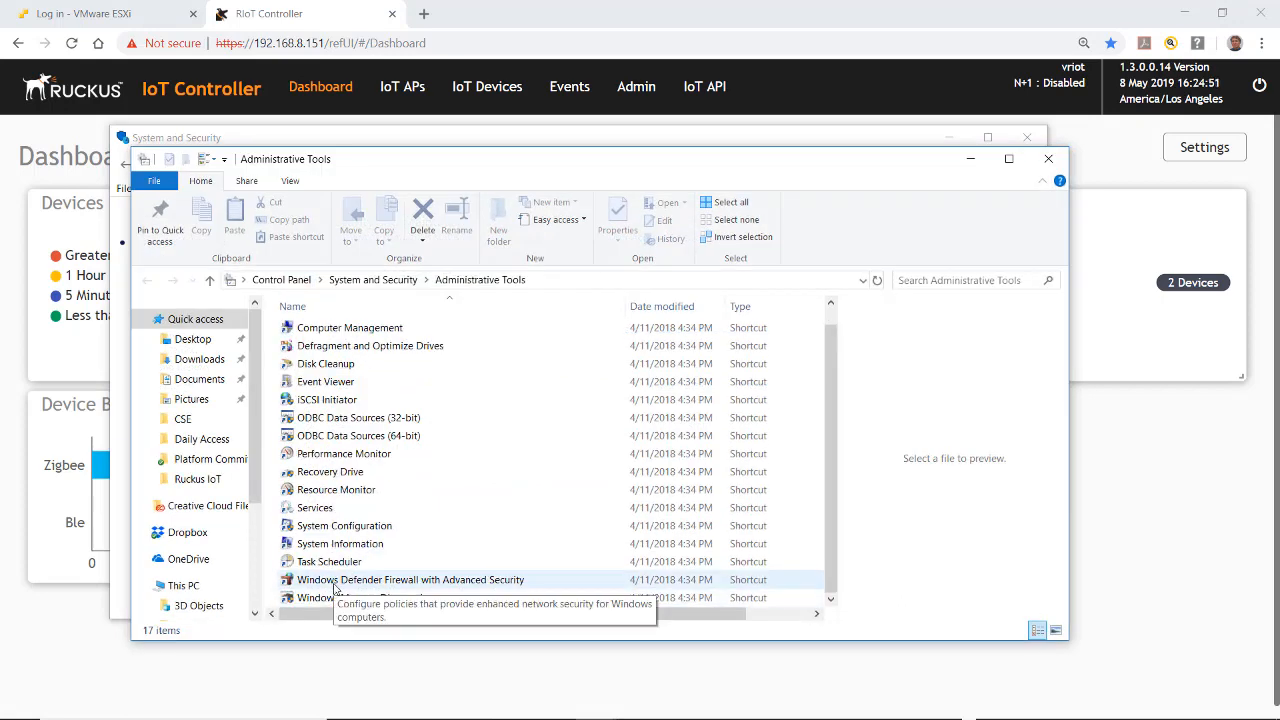
click(411, 579)
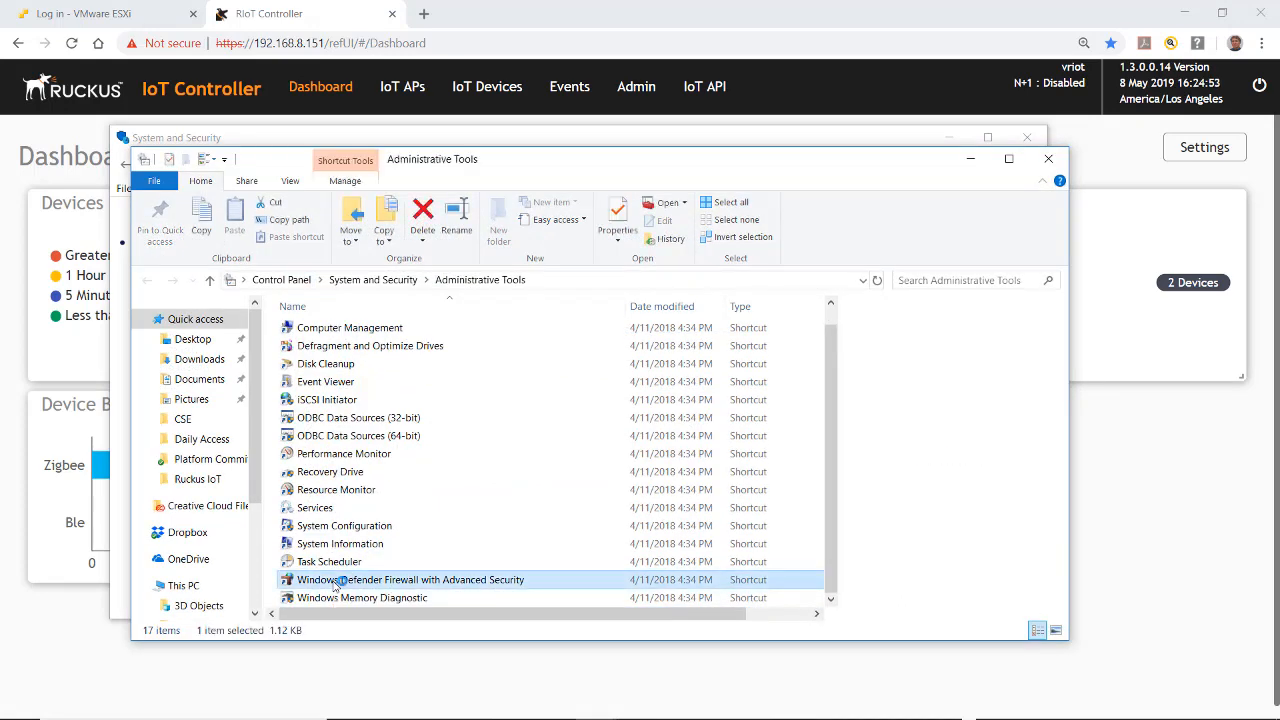
- Open the advanced firewall's Inbound Rules and start a new port-based rule
double_click(410, 579)
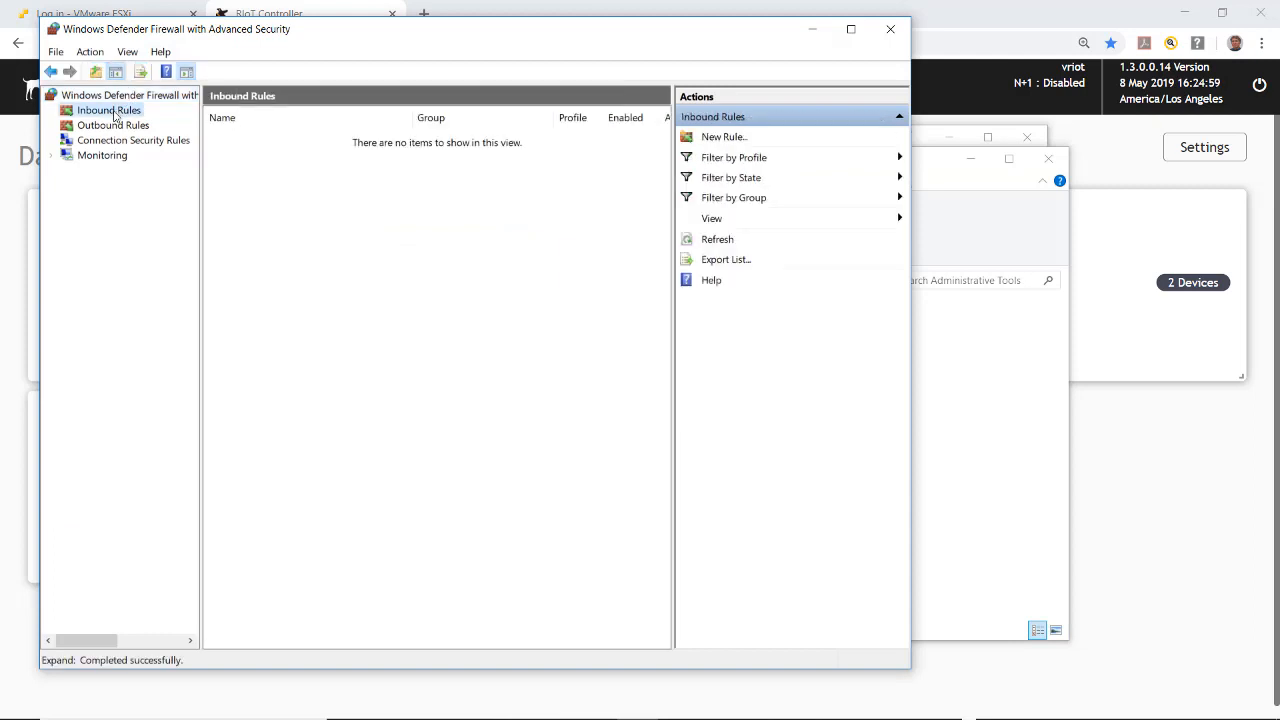
click(90, 51)
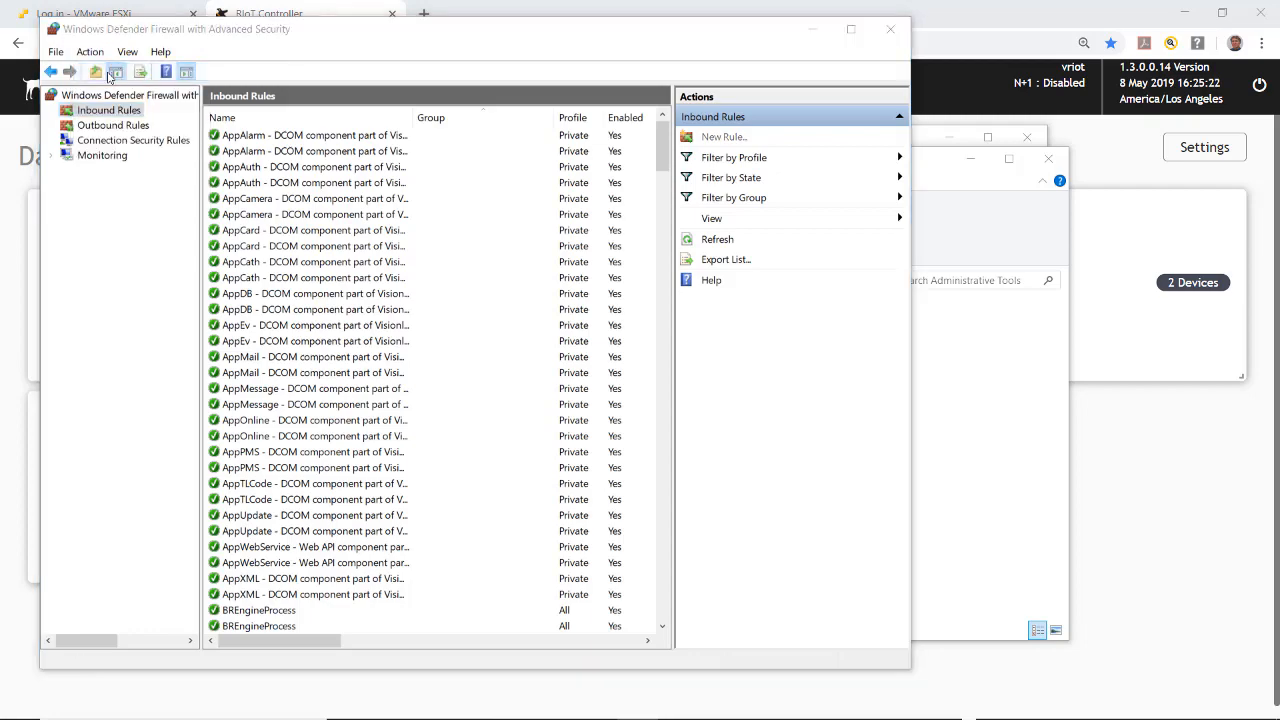
click(722, 136)
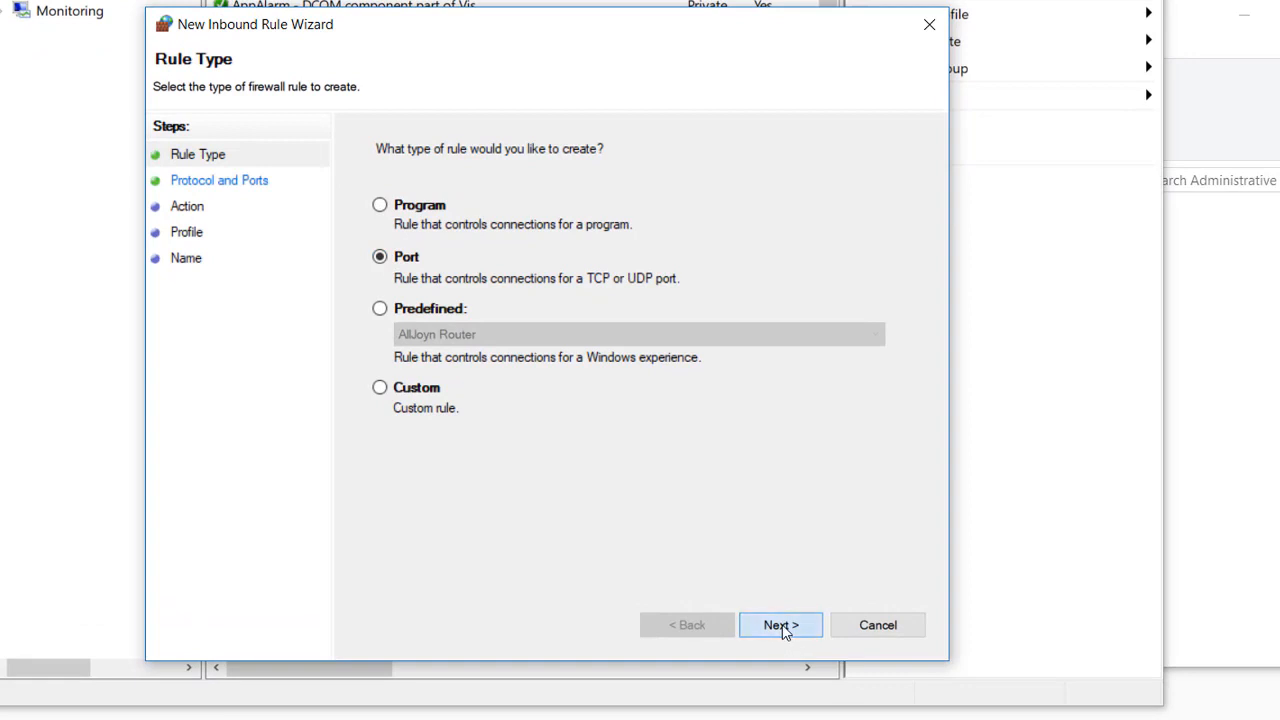
click(780, 625)
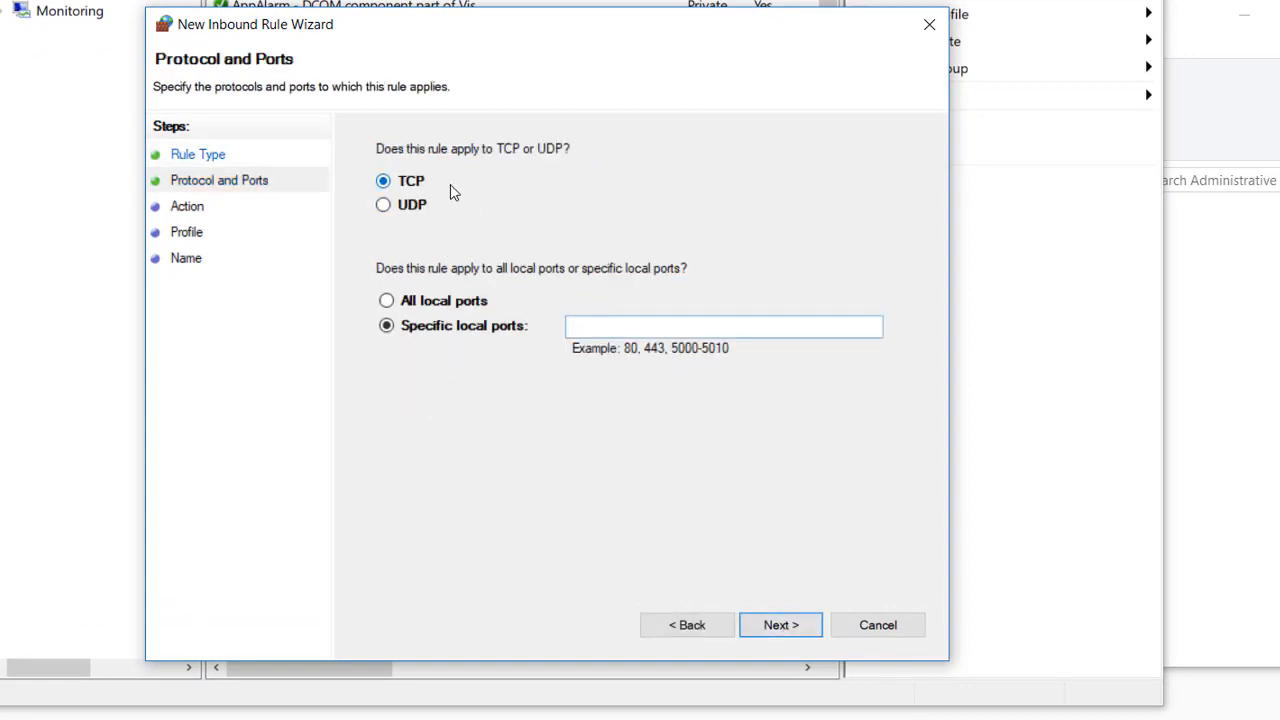
mouse_move(457, 345)
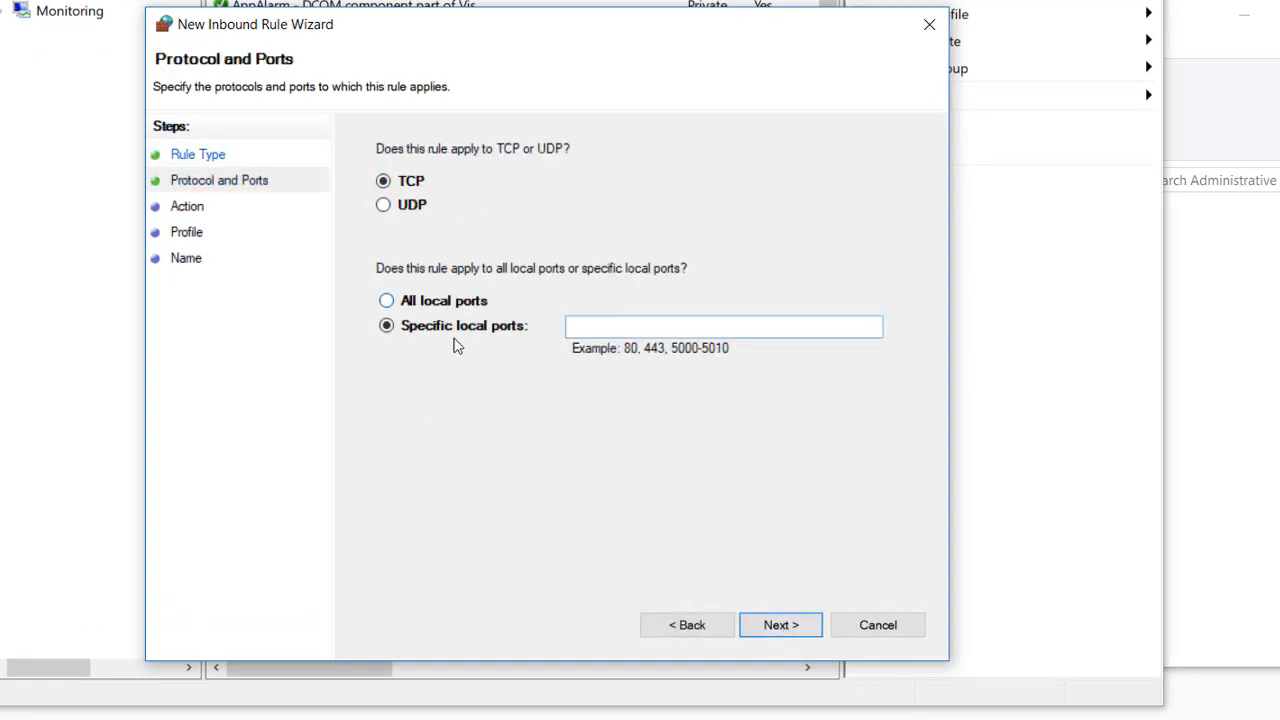
- Allow TCP ports 443, 7799, 1580 on all profiles and name the rule Web Services
click(723, 326)
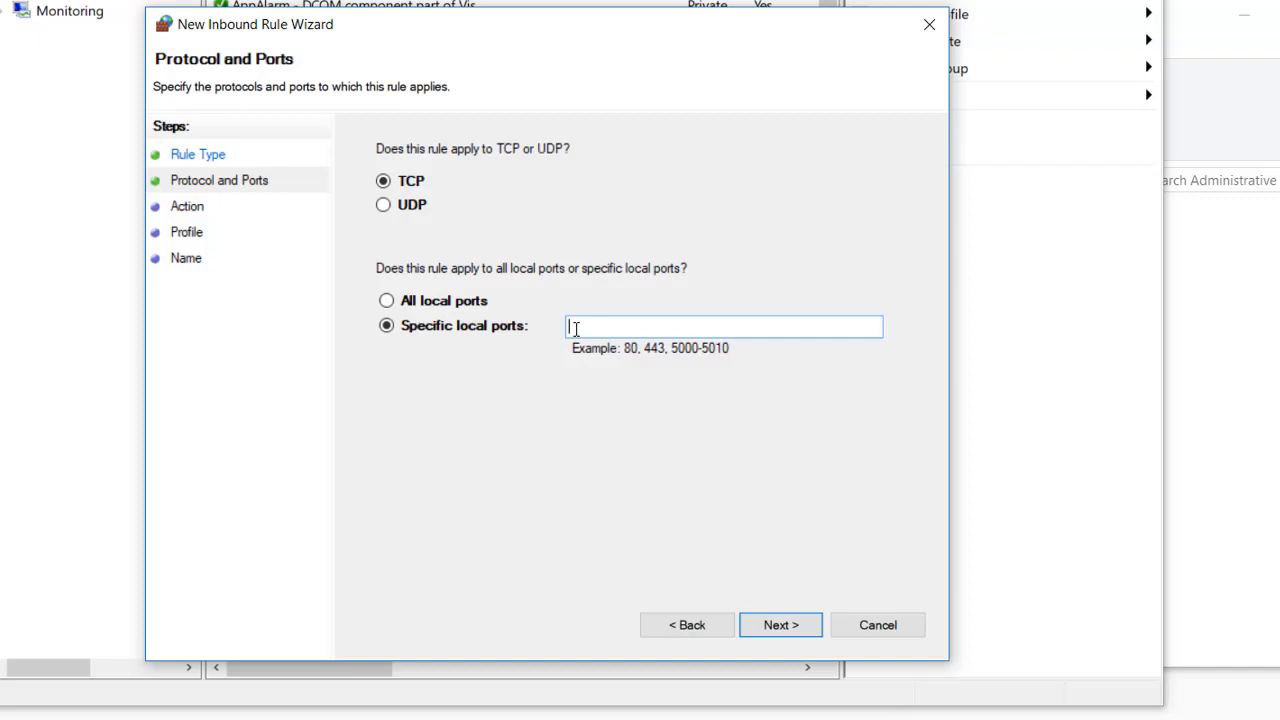
text(443, 7799, 1580)
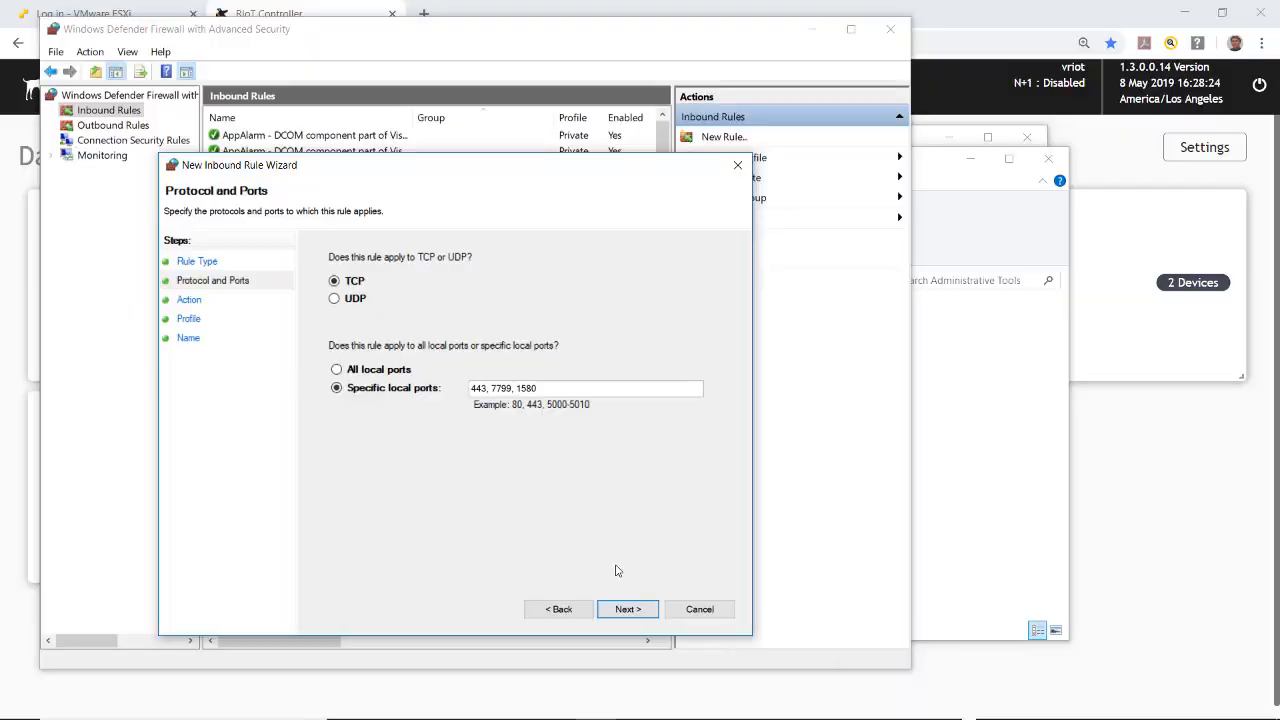
click(627, 609)
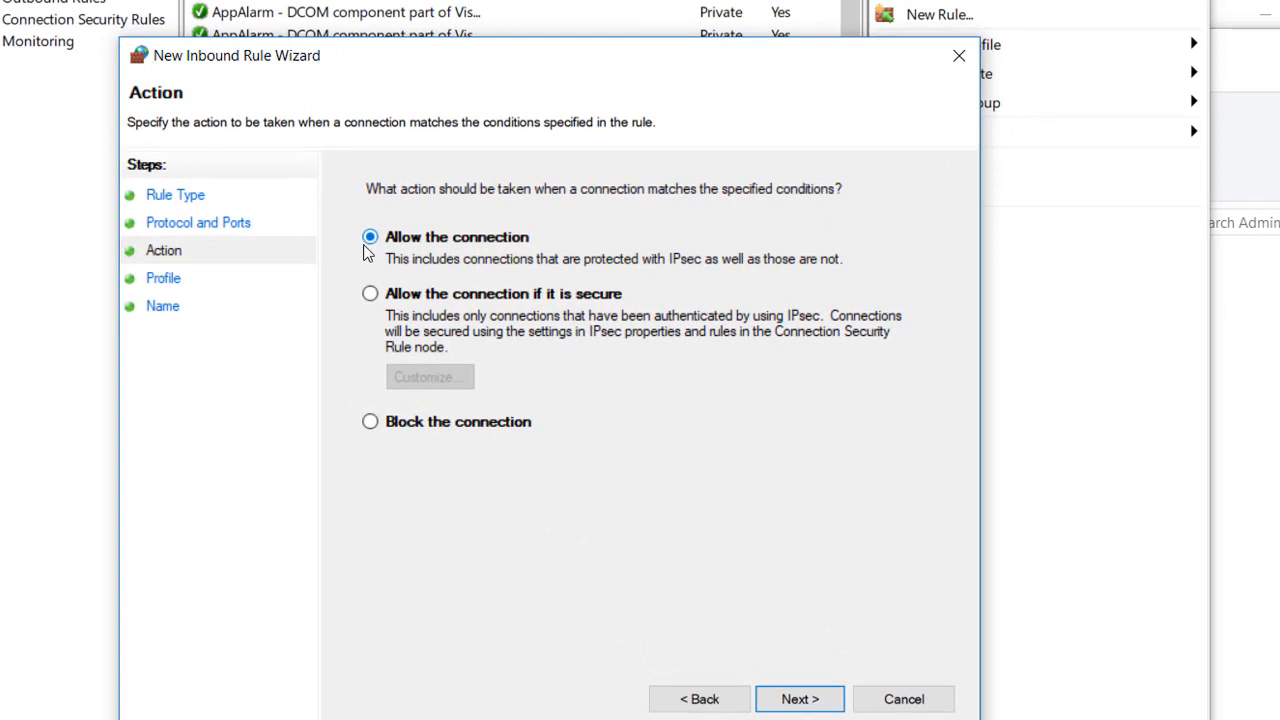
mouse_move(799, 698)
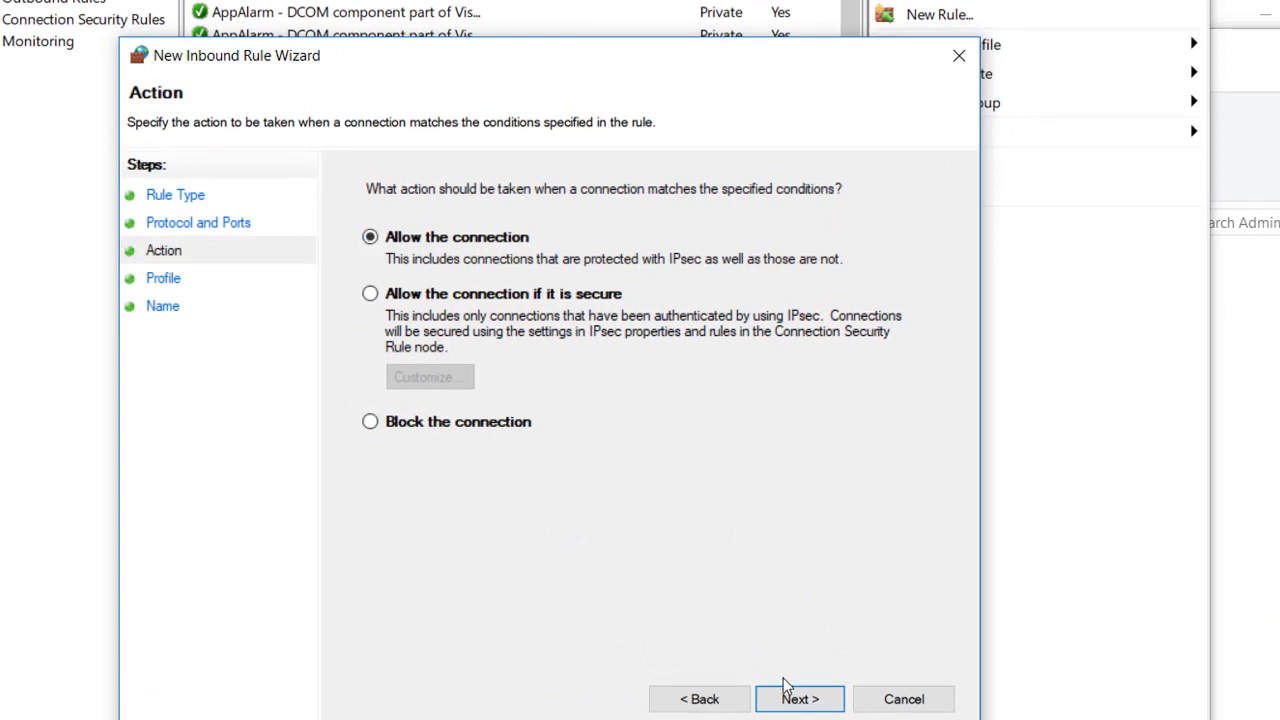
click(799, 698)
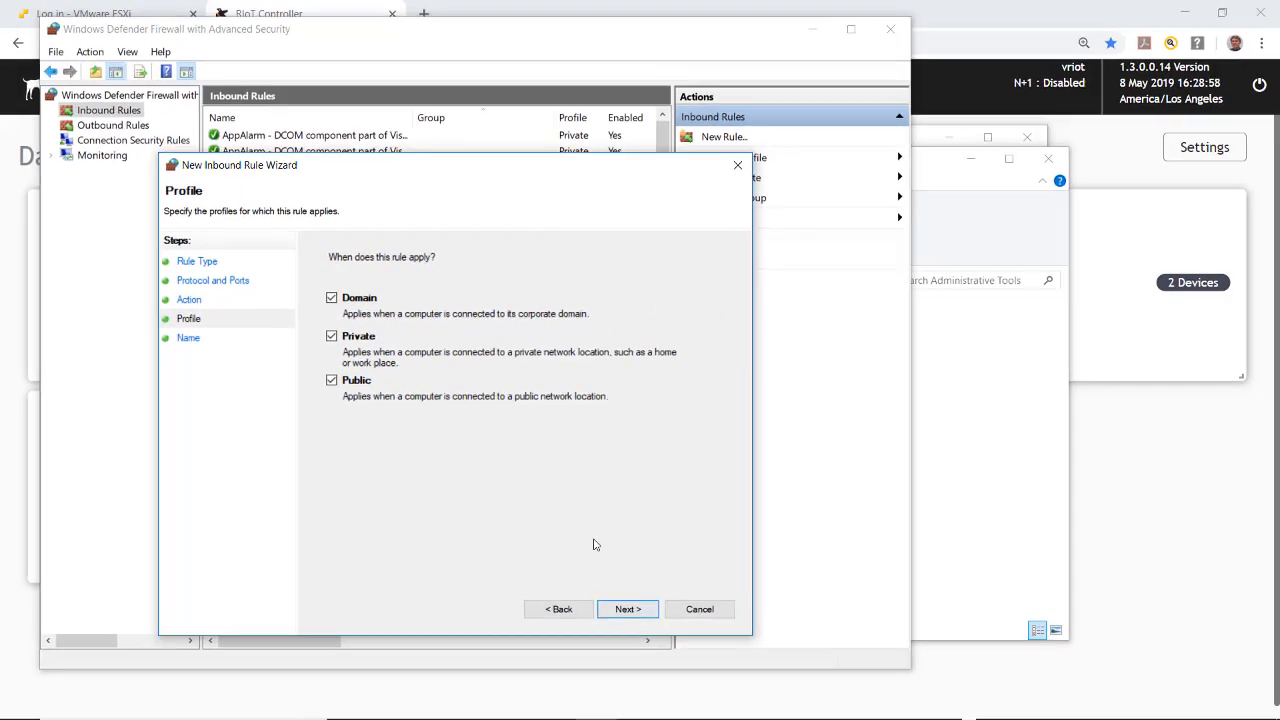
click(627, 609)
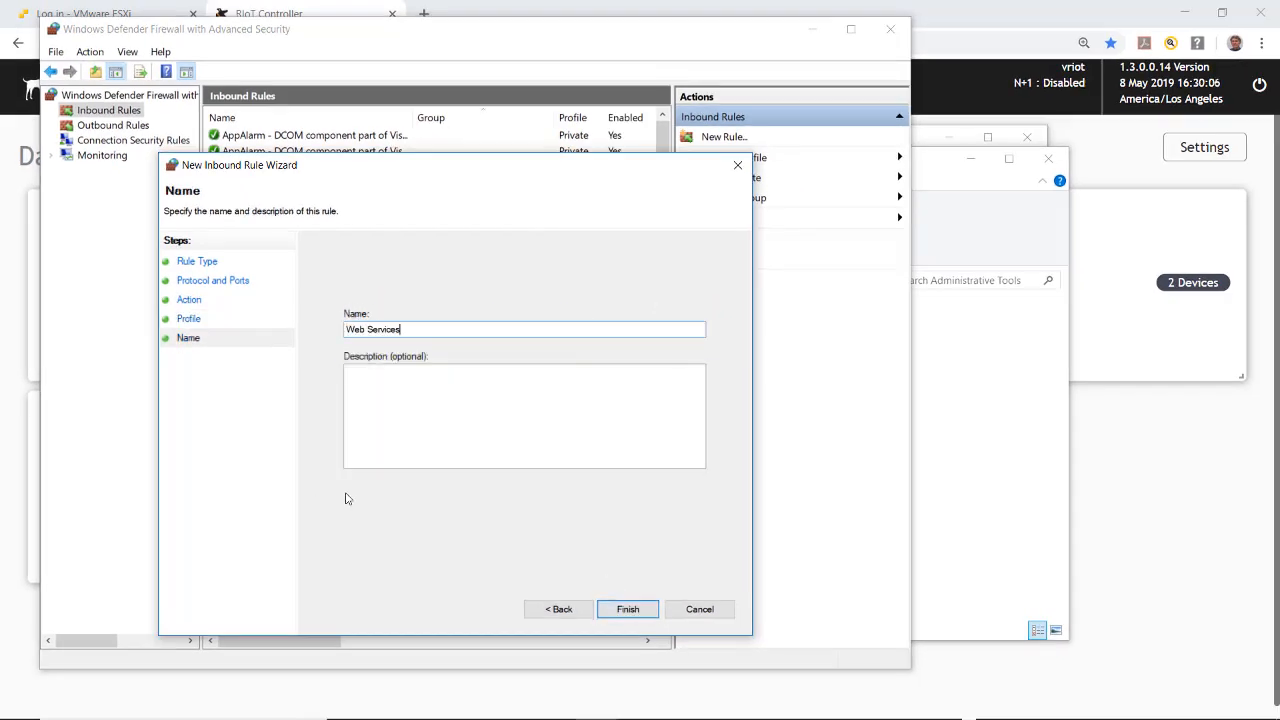
mouse_move(365, 491)
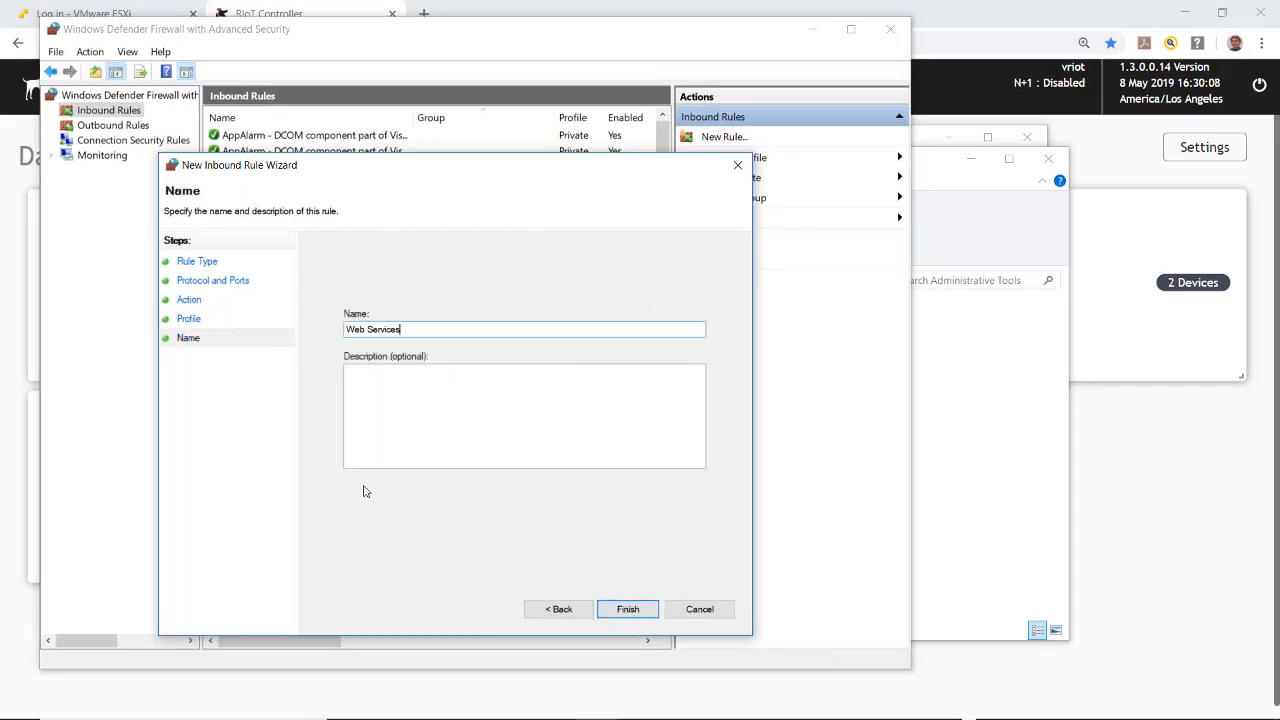
mouse_move(560, 565)
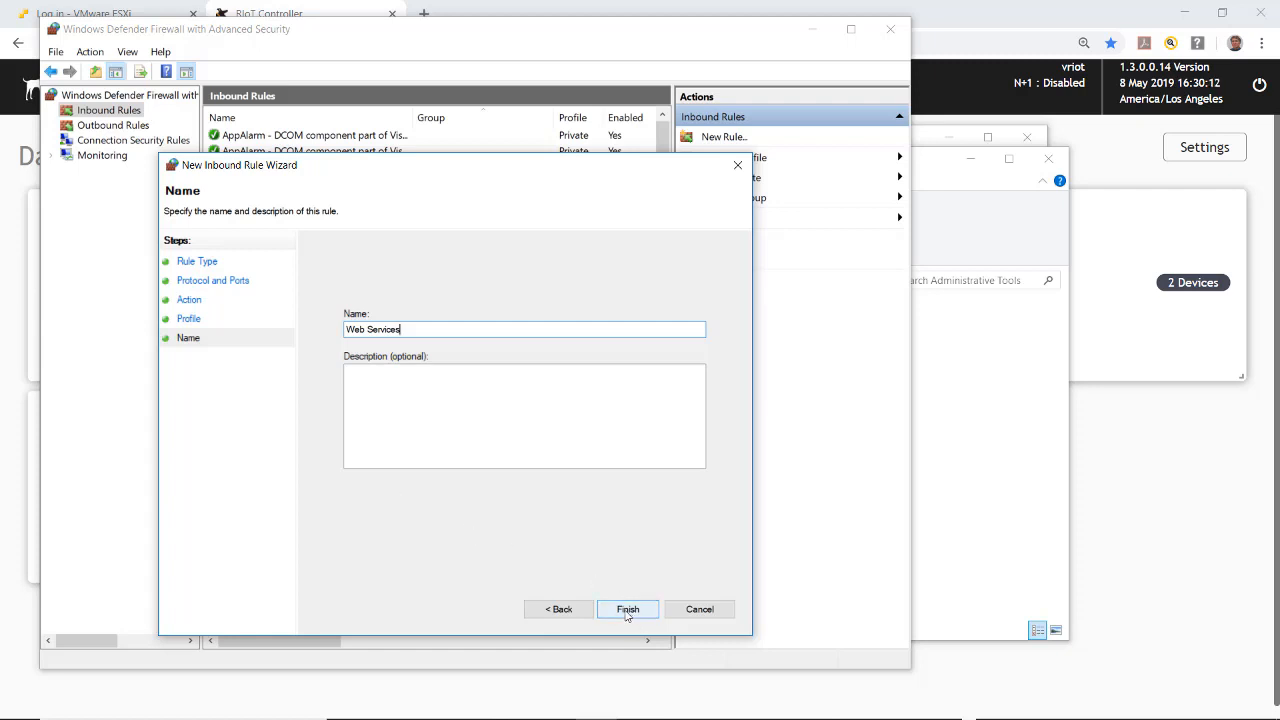
click(627, 609)
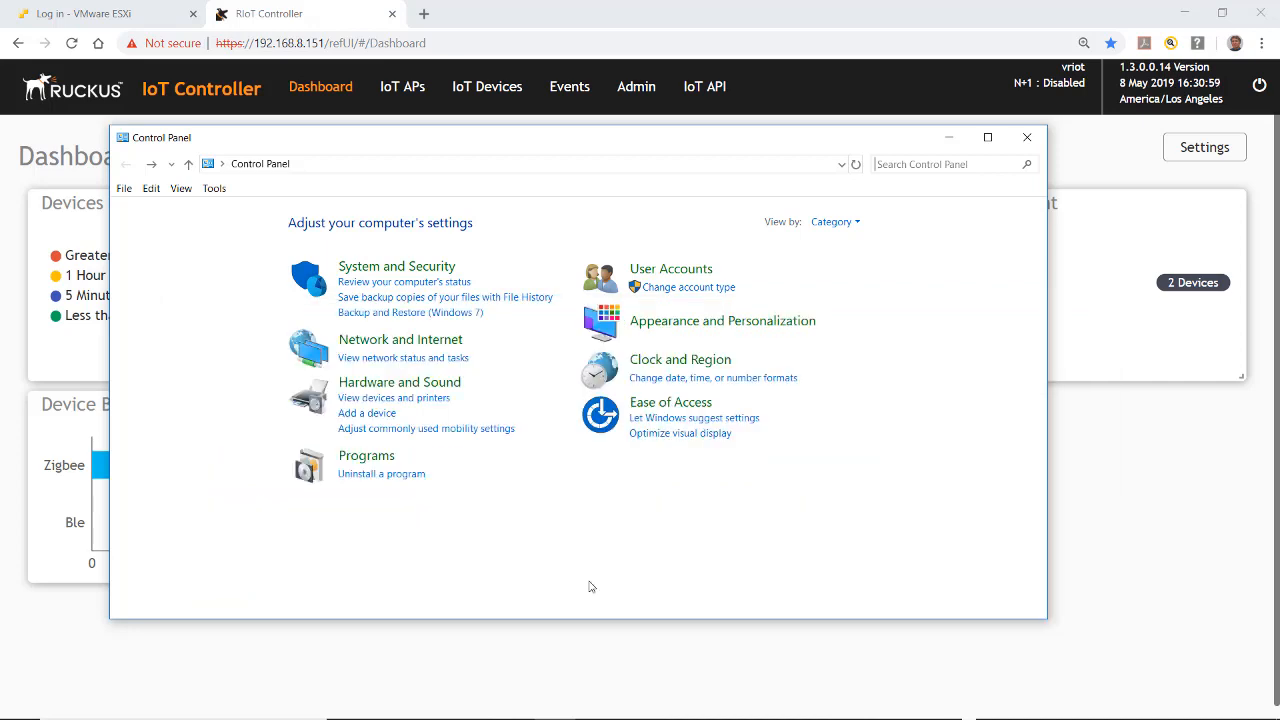
mouse_move(397, 266)
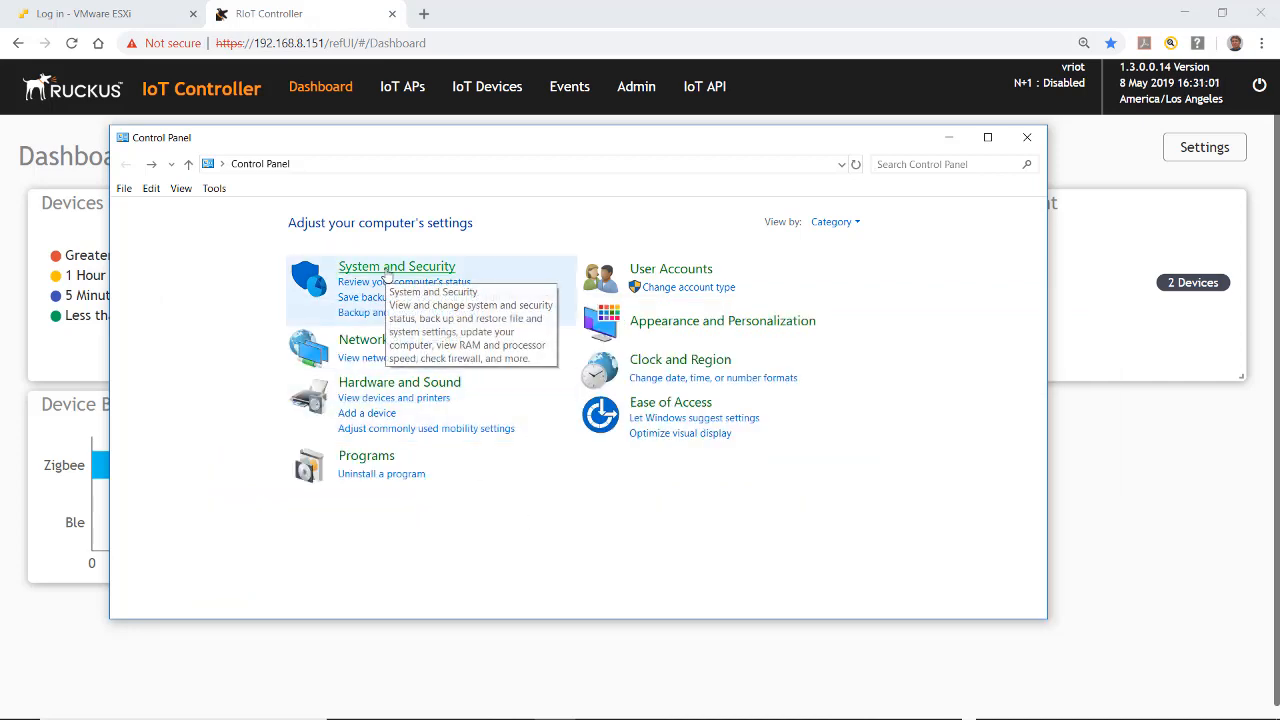
- Return to Administrative Tools through System and Security and select Event Viewer
click(396, 265)
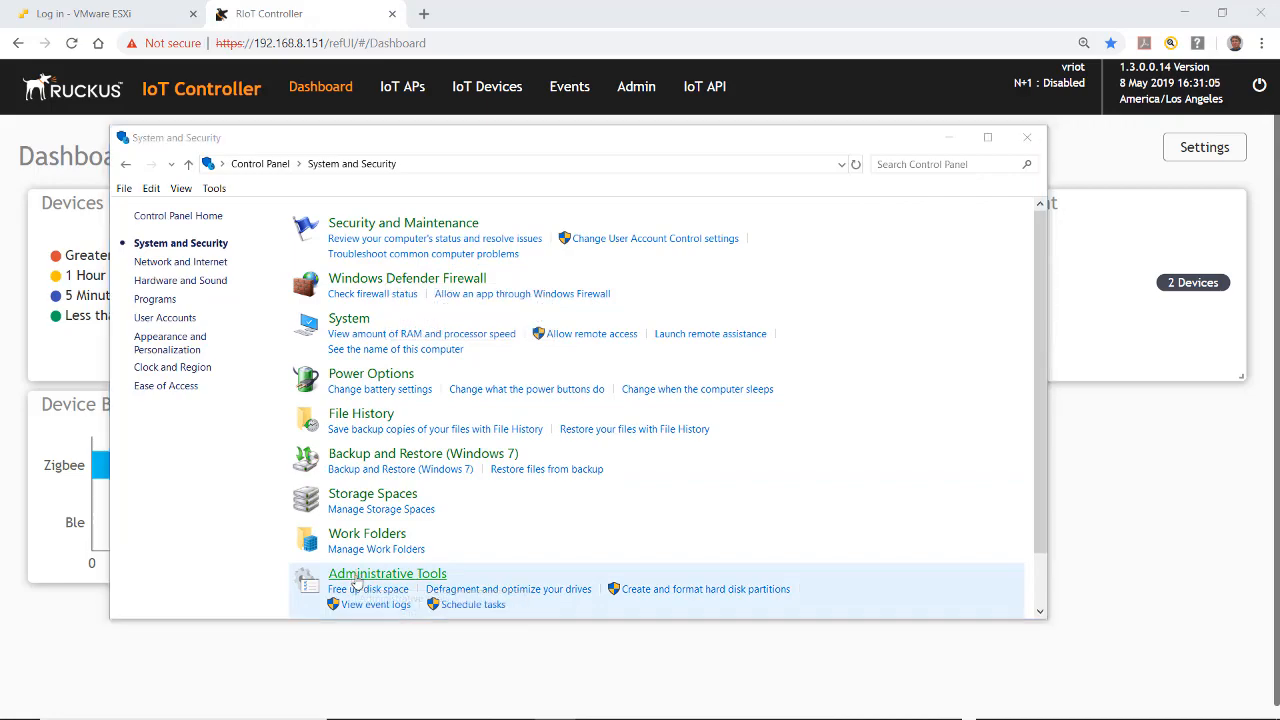
click(387, 573)
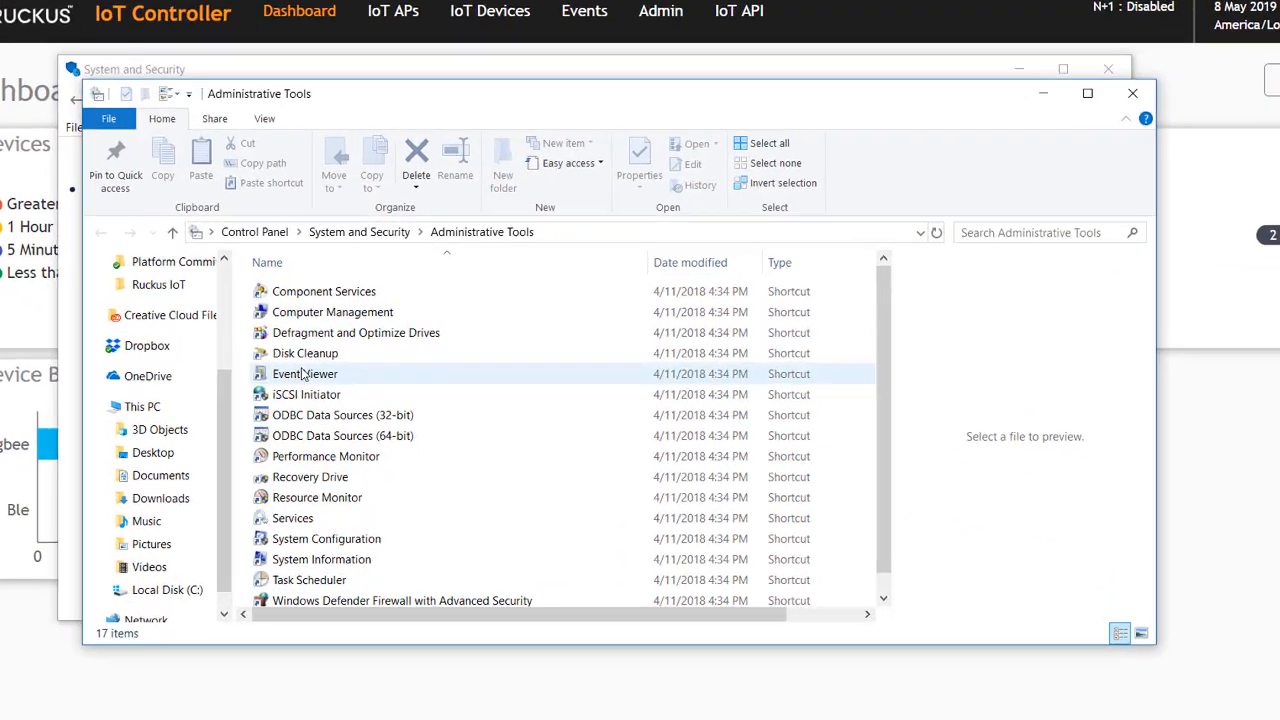
click(305, 373)
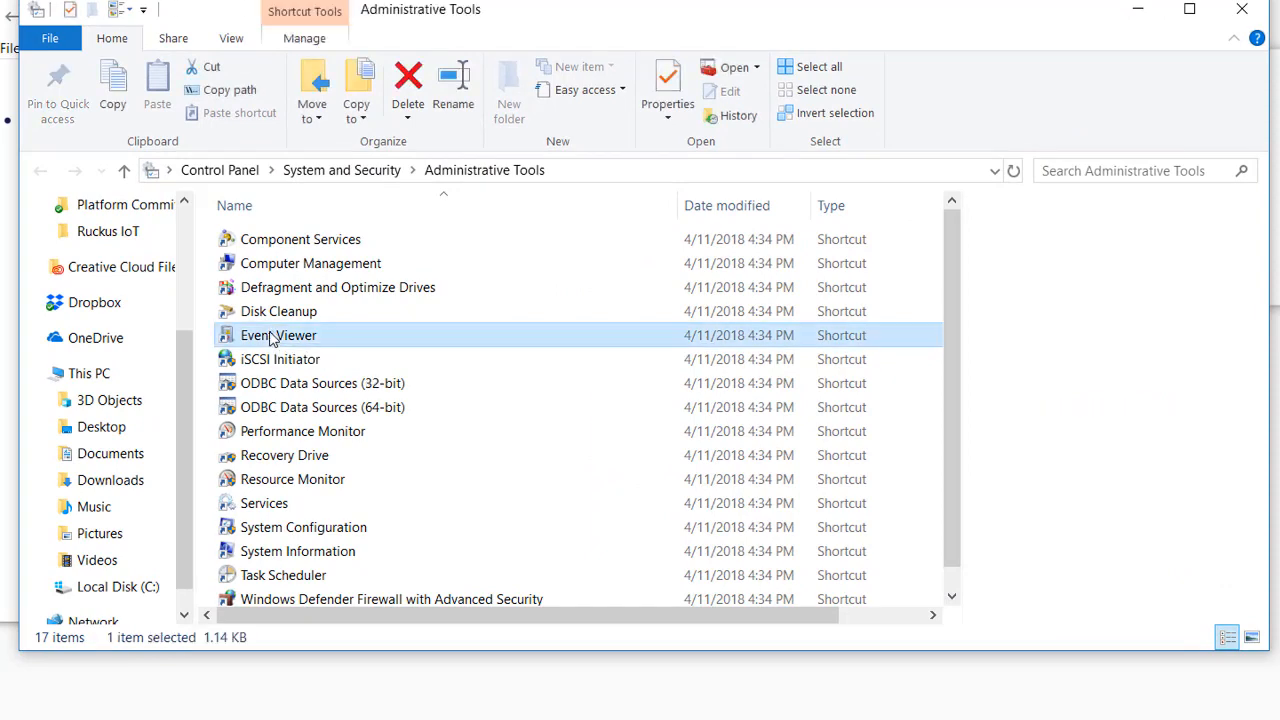
- Confirm the Application log is 20480 KB and set to overwrite events as needed
double_click(278, 335)
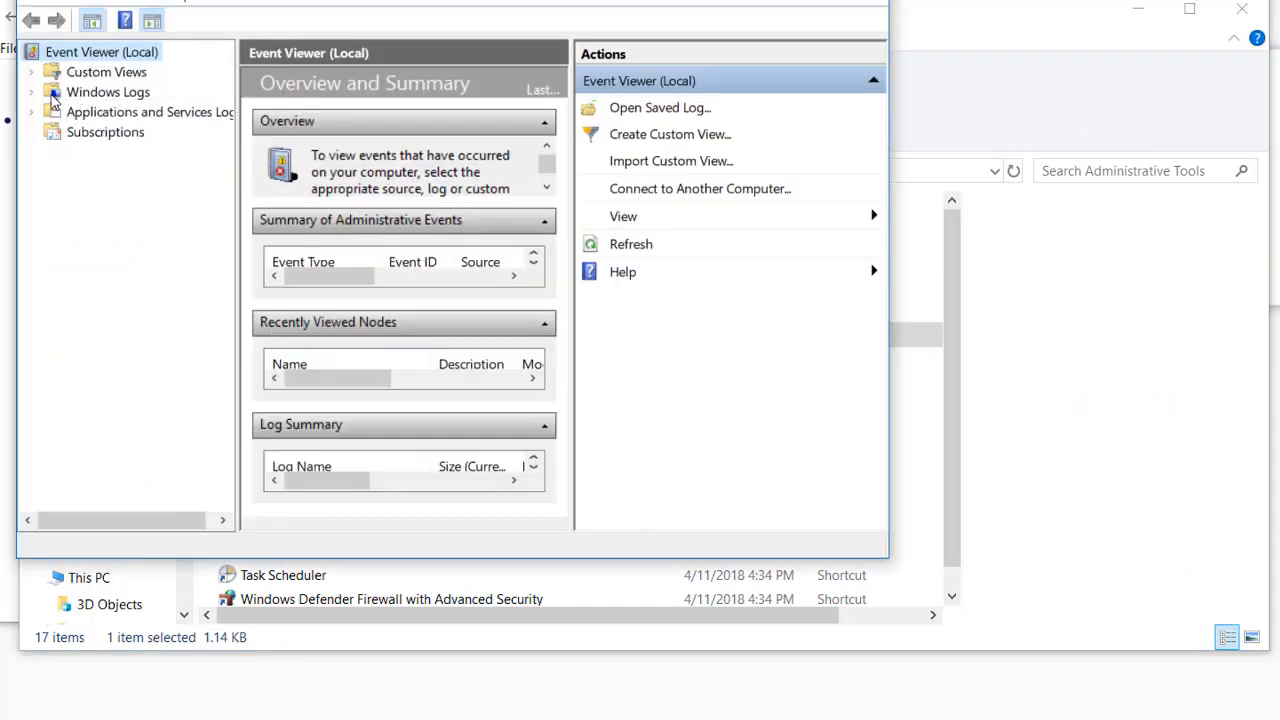
click(33, 91)
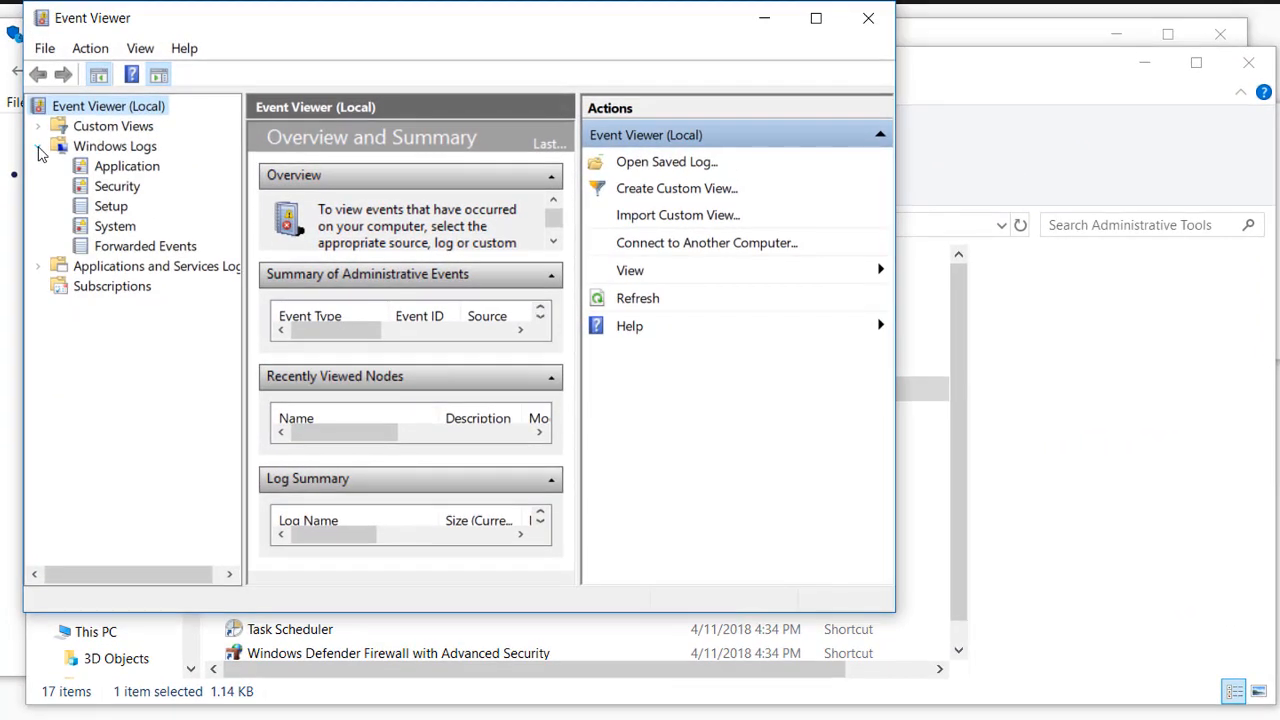
click(127, 166)
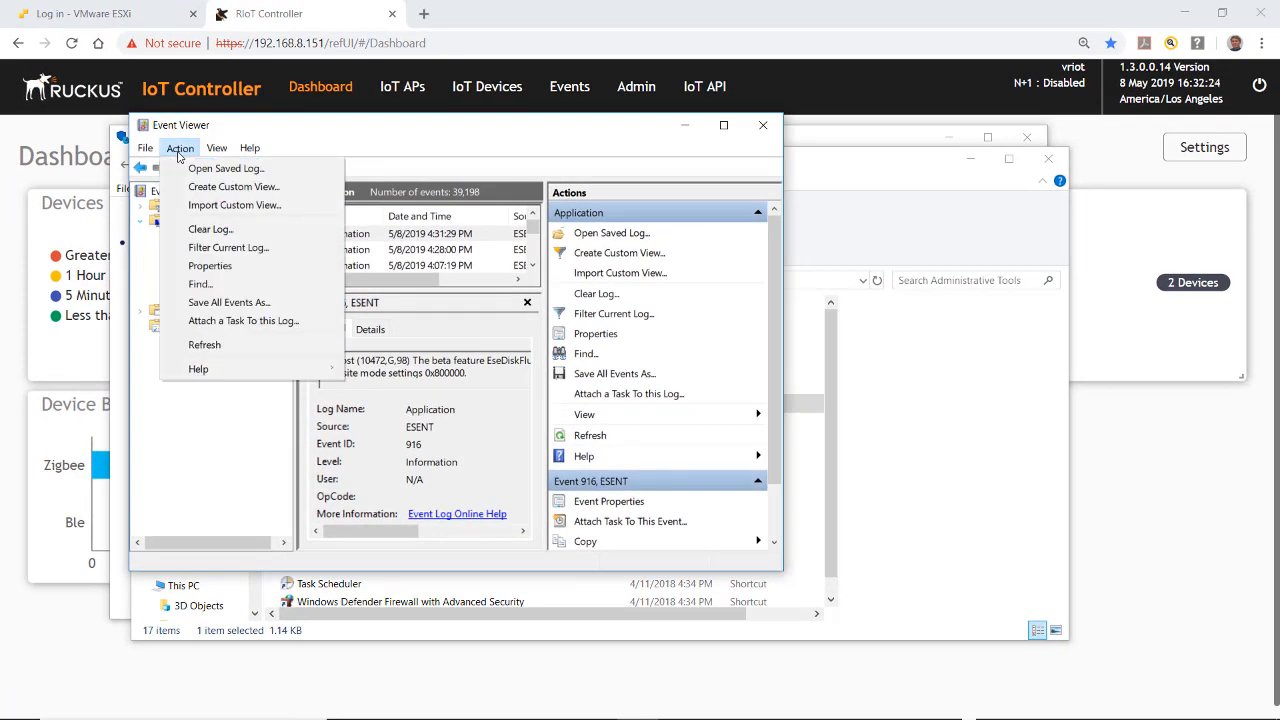
mouse_move(210, 265)
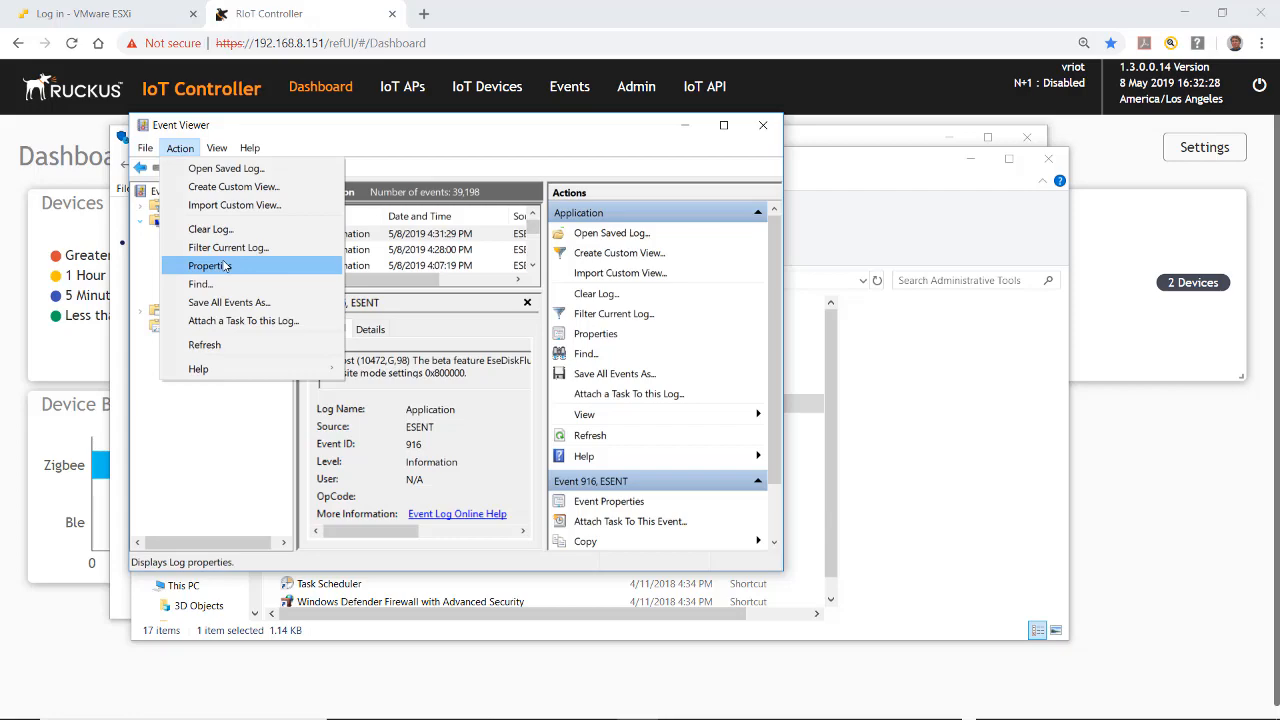
click(209, 265)
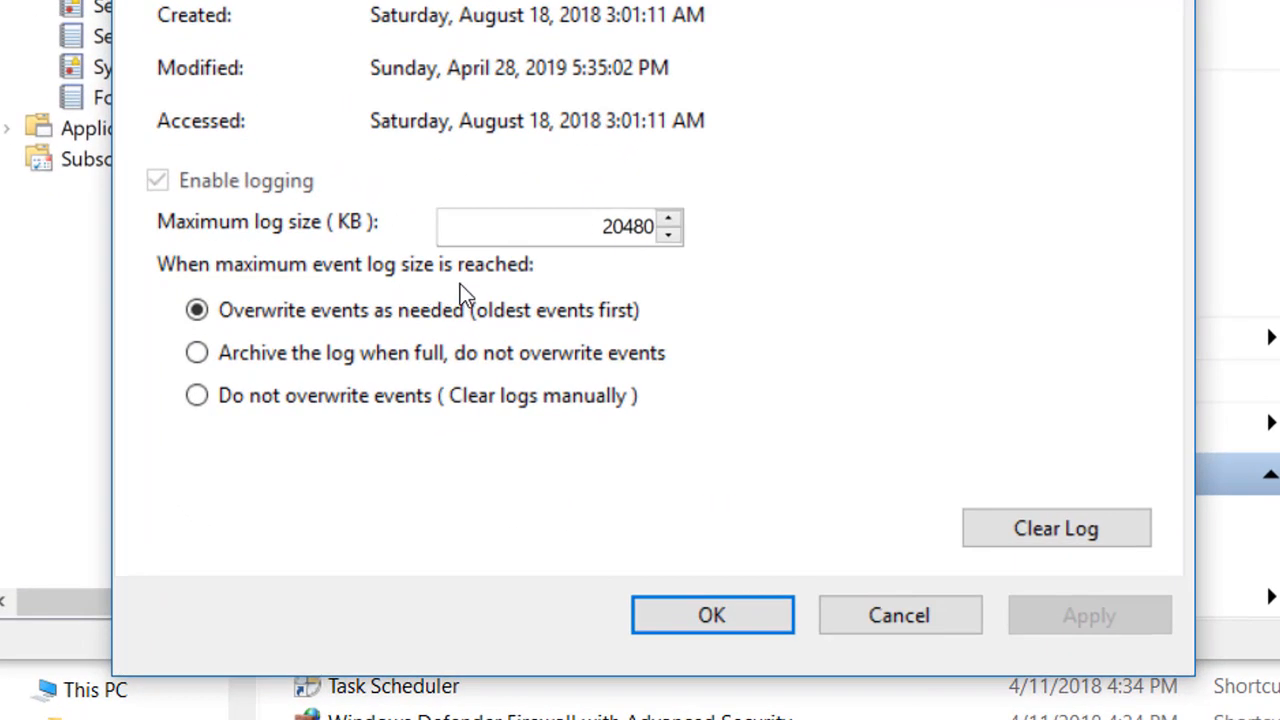
mouse_move(278, 343)
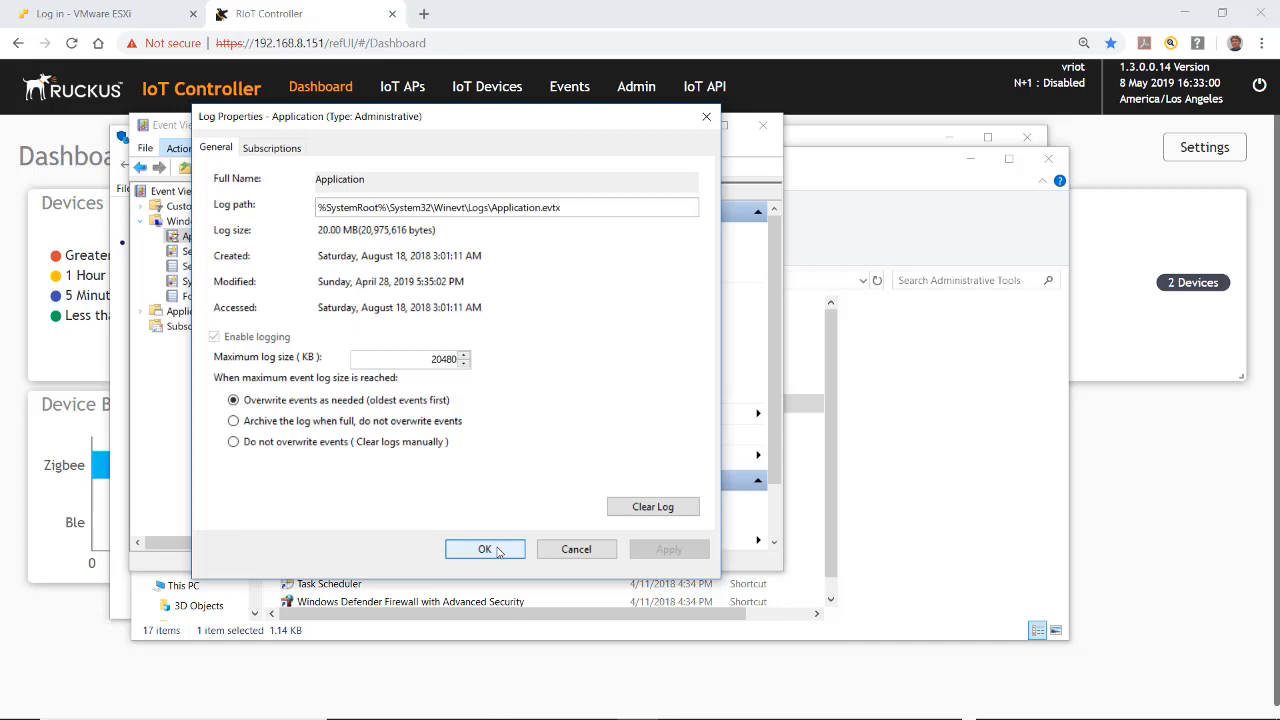
click(485, 549)
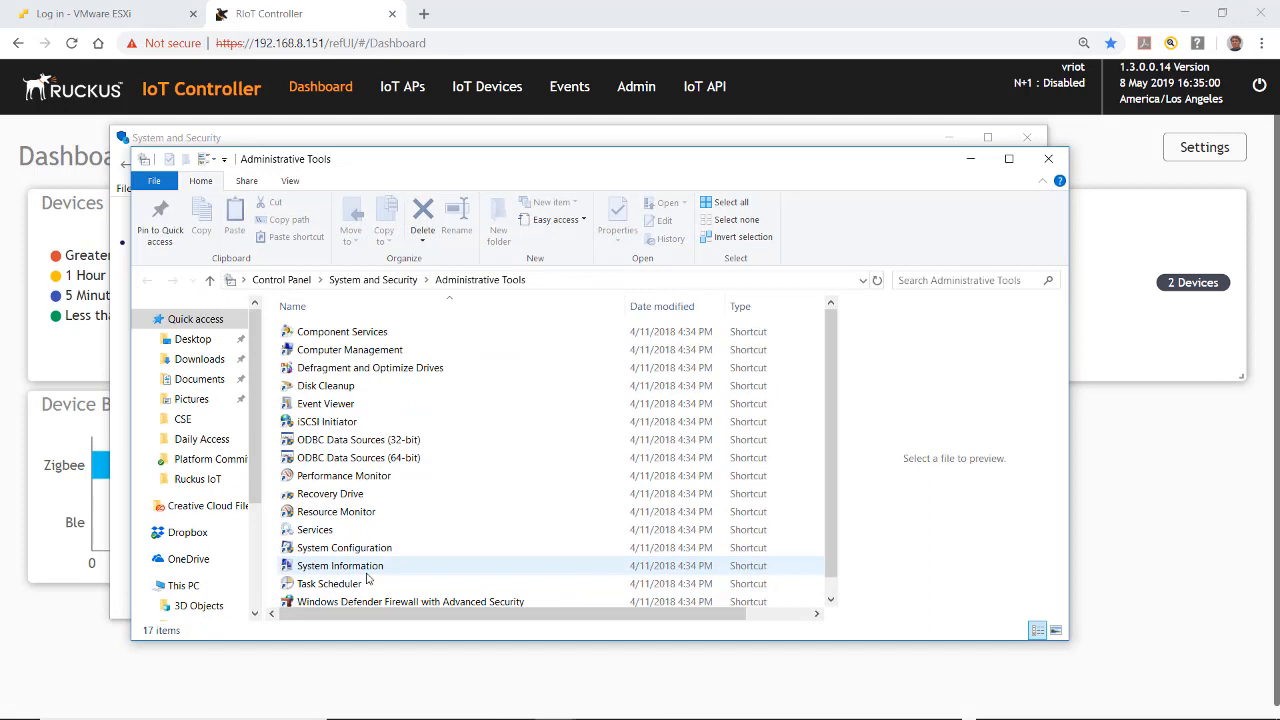
- Open Services and locate Lock Application Starter to check its Automatic startup
click(315, 529)
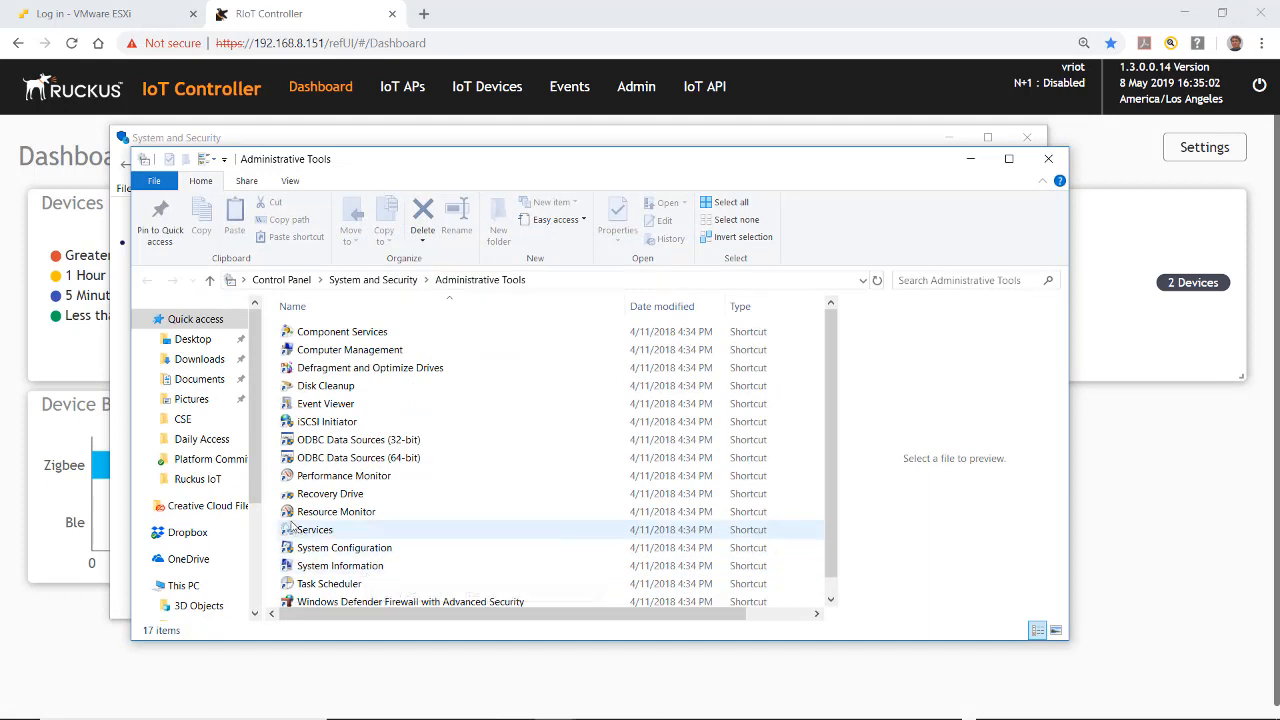
mouse_move(314, 529)
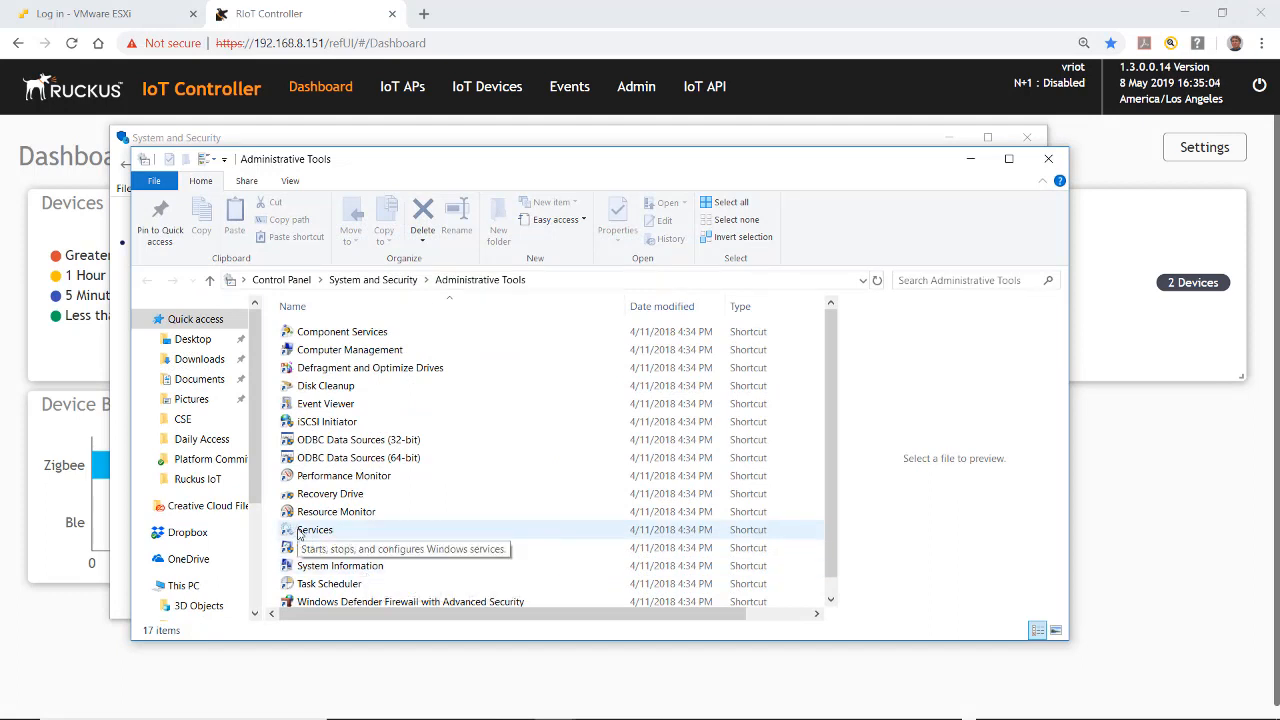
double_click(314, 529)
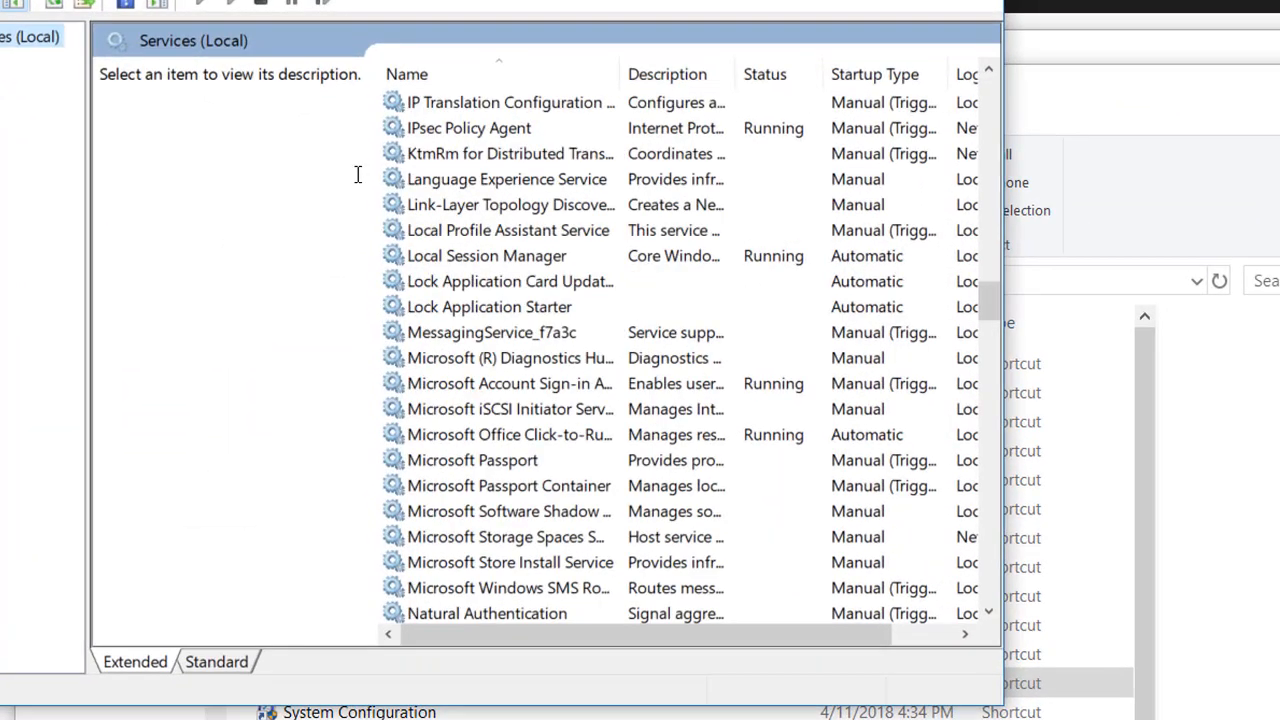
click(489, 306)
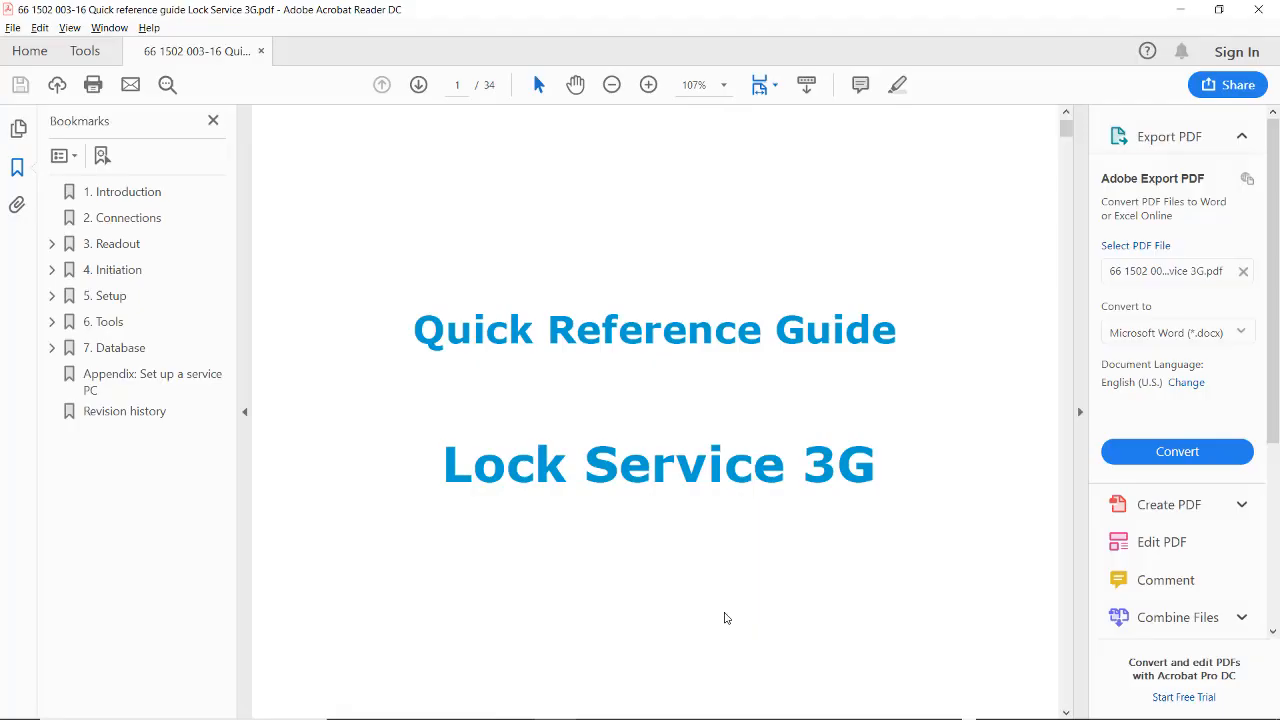
mouse_move(635, 584)
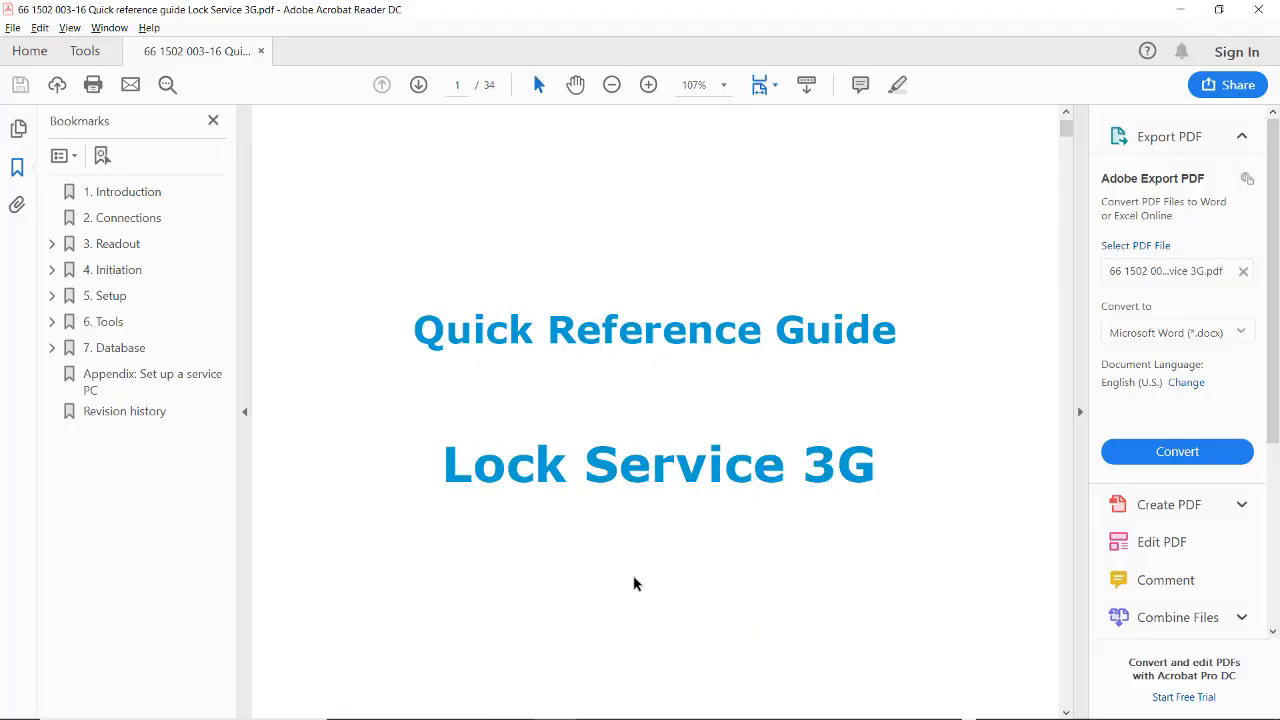
- Scroll through the Lock Service 3G Quick Reference Guide PDF
scroll(down, 3)
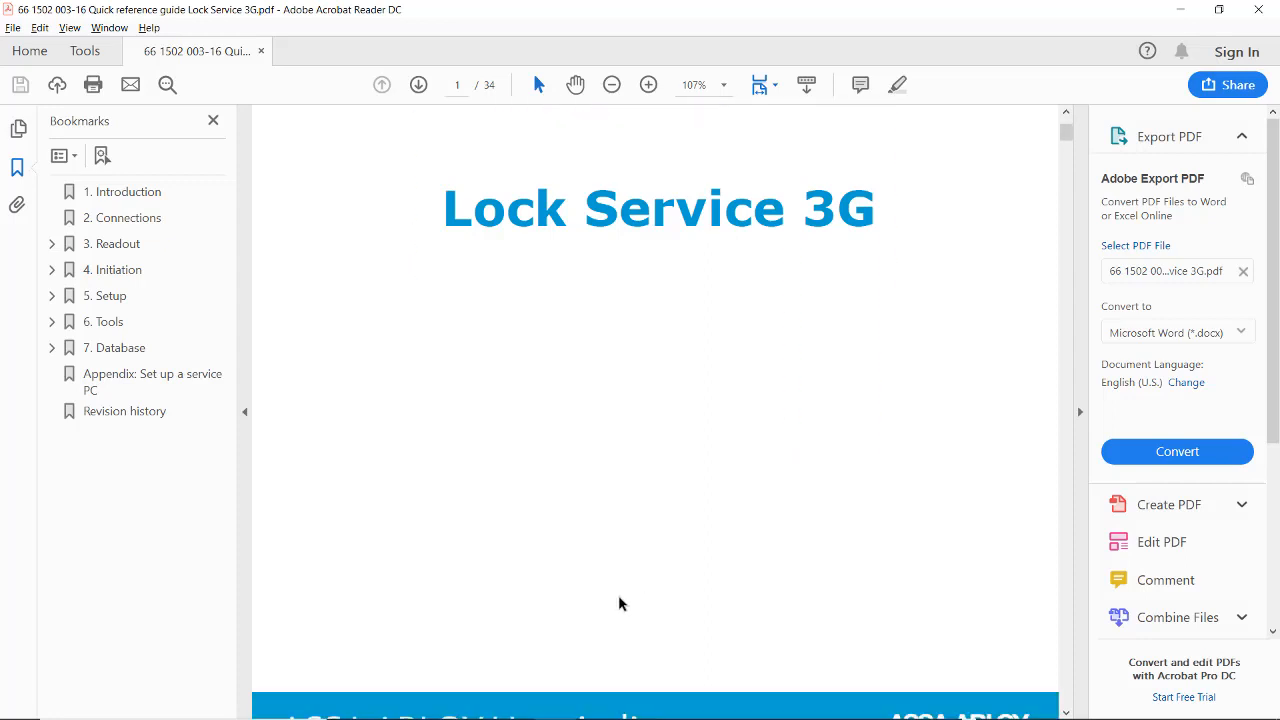
scroll(down, 3)
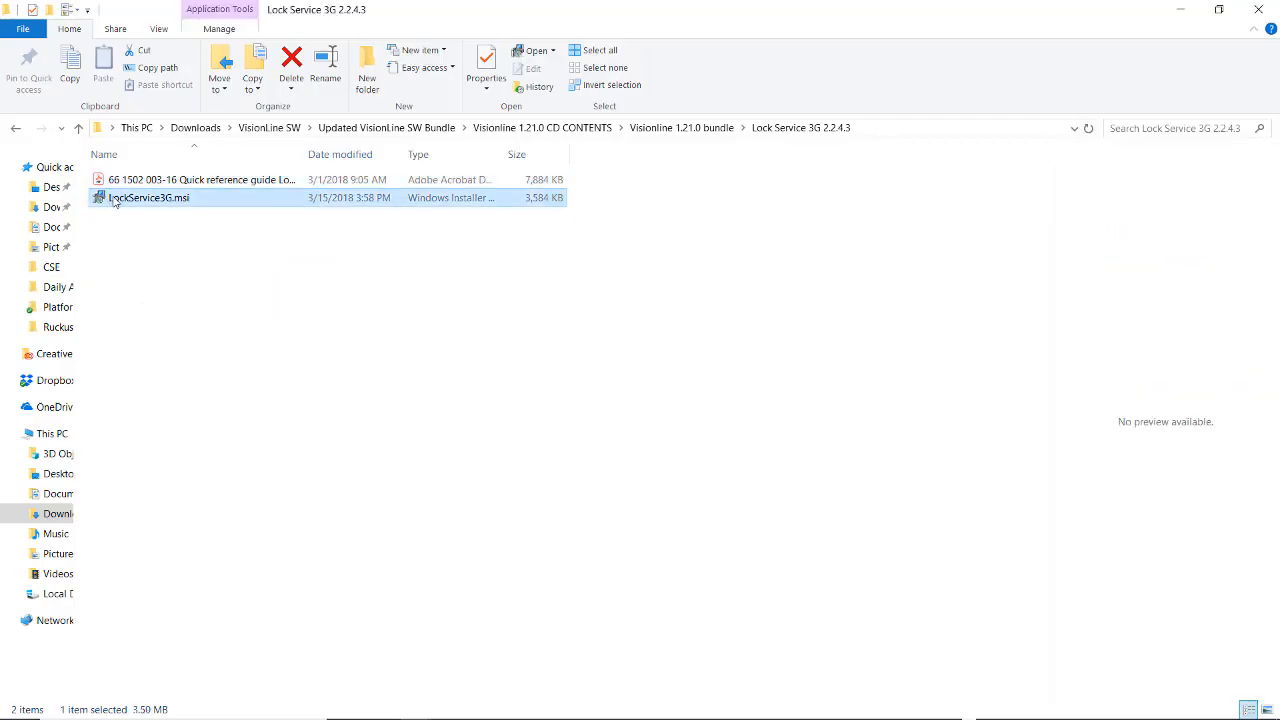
- Launch LockService3G.msi and proceed past the welcome page with the default install folder
double_click(148, 197)
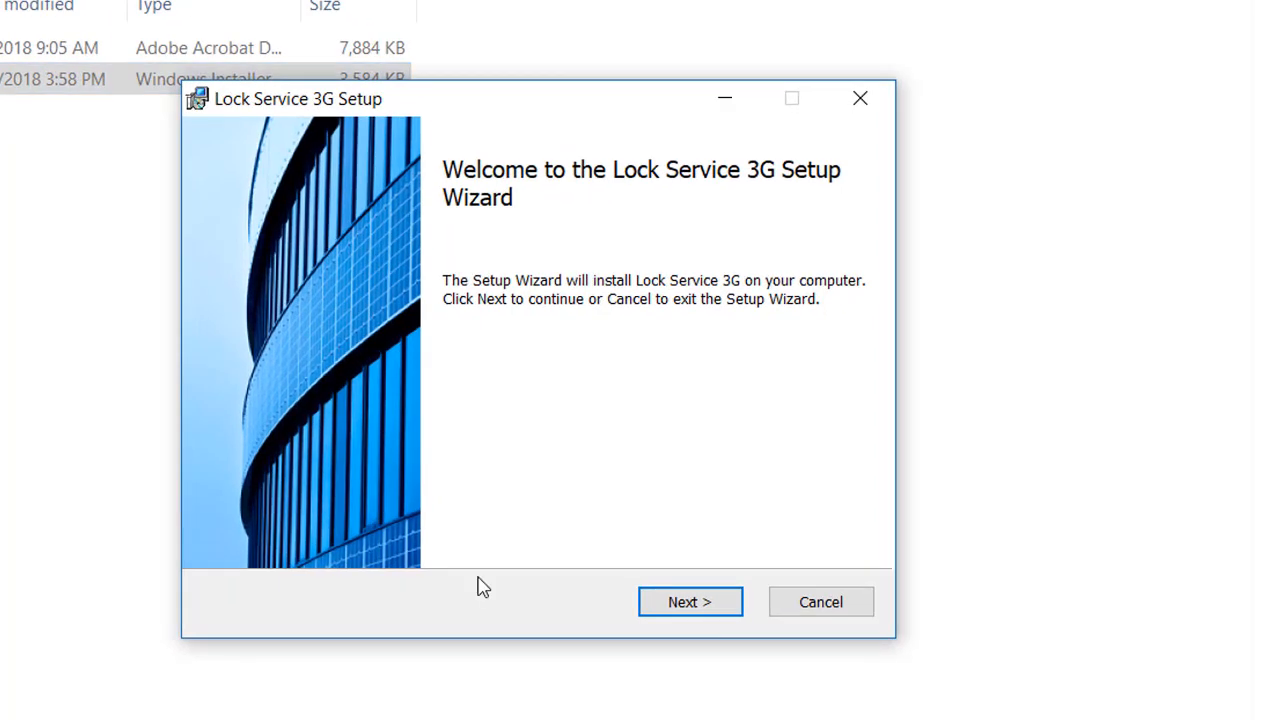
mouse_move(690, 601)
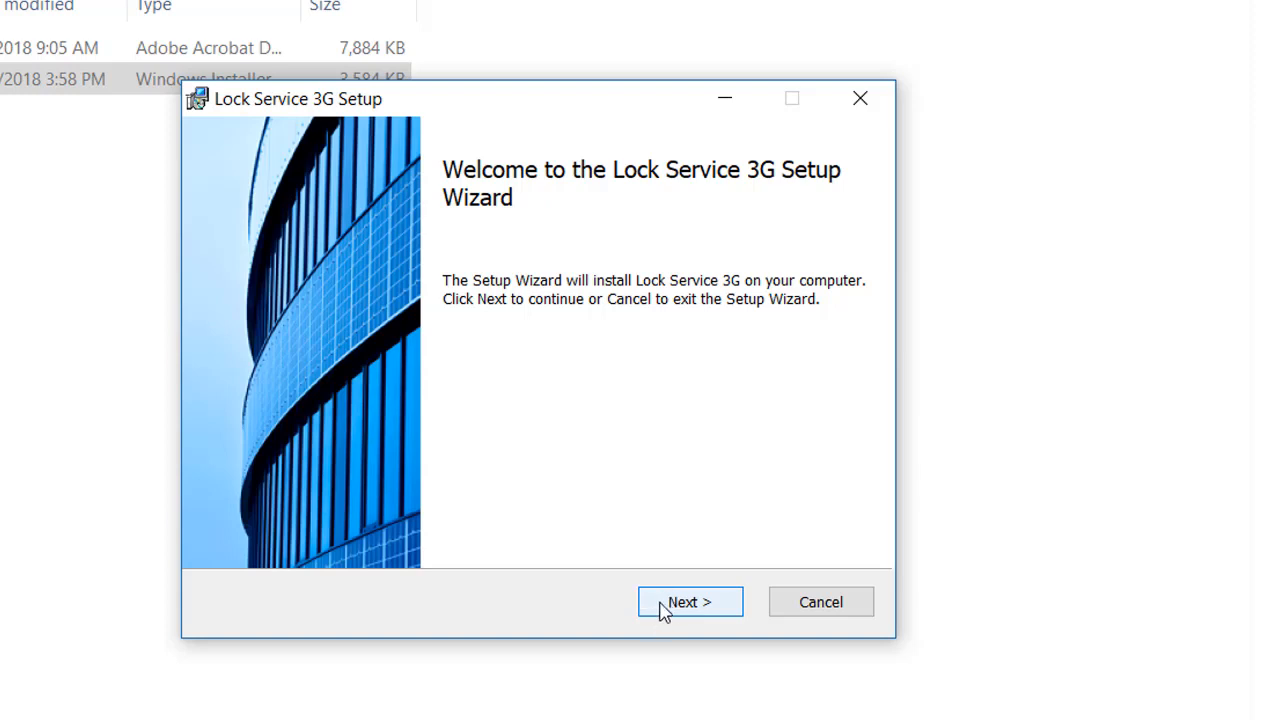
click(689, 601)
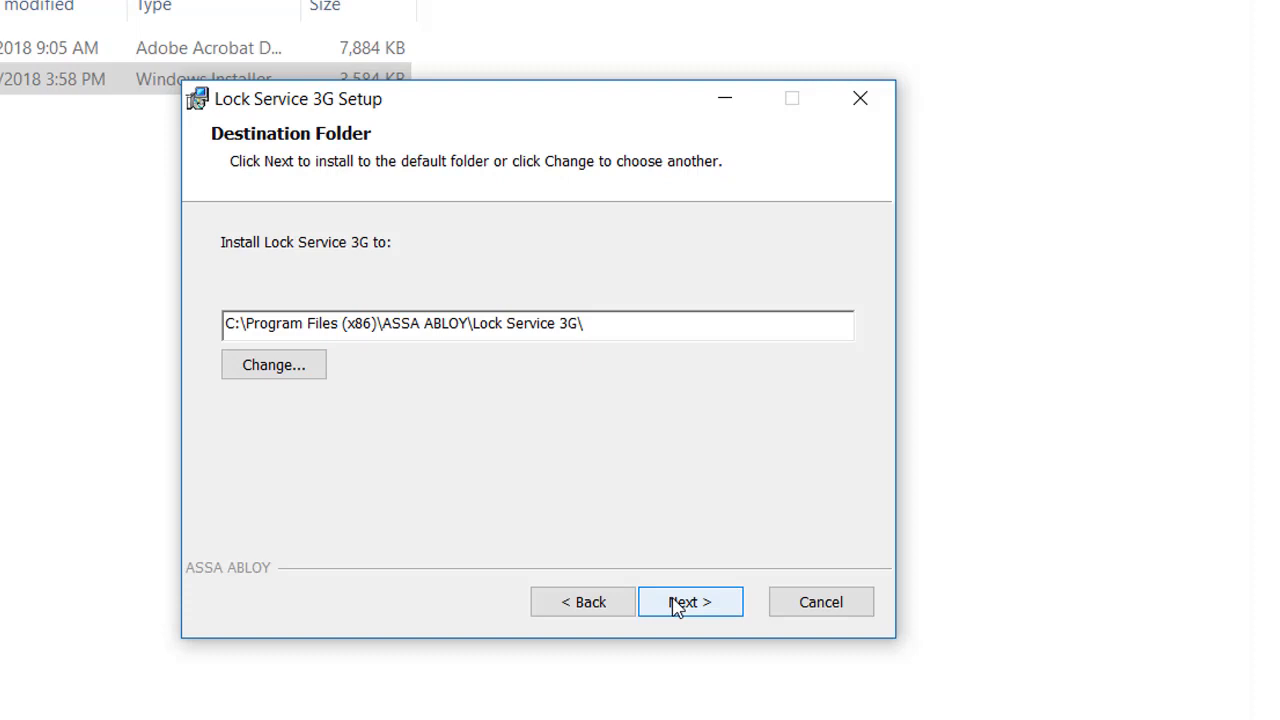
click(689, 601)
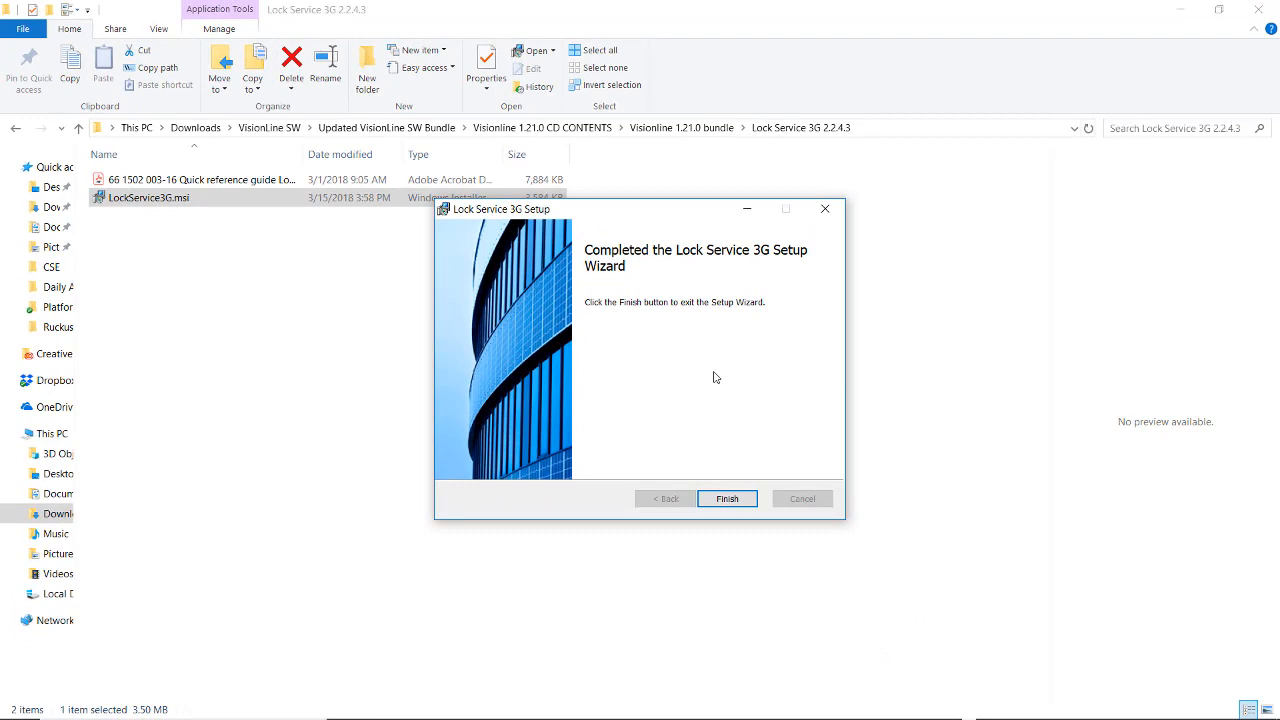
mouse_move(726, 411)
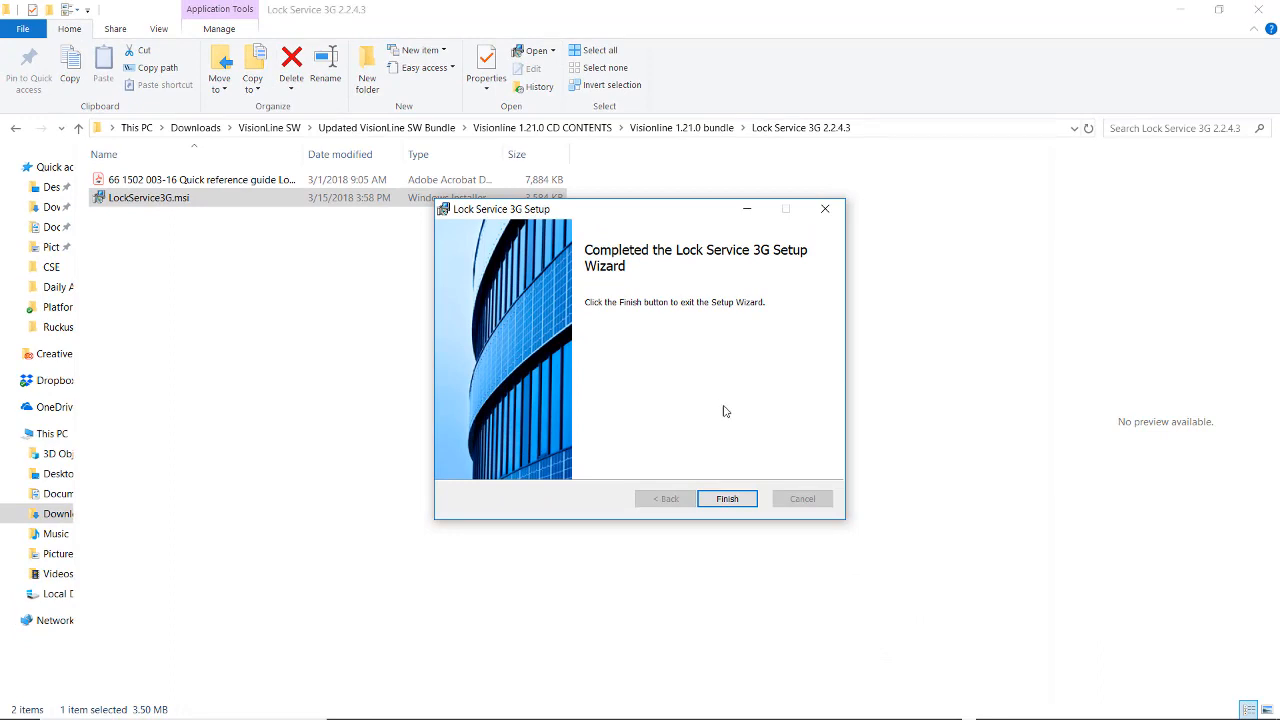